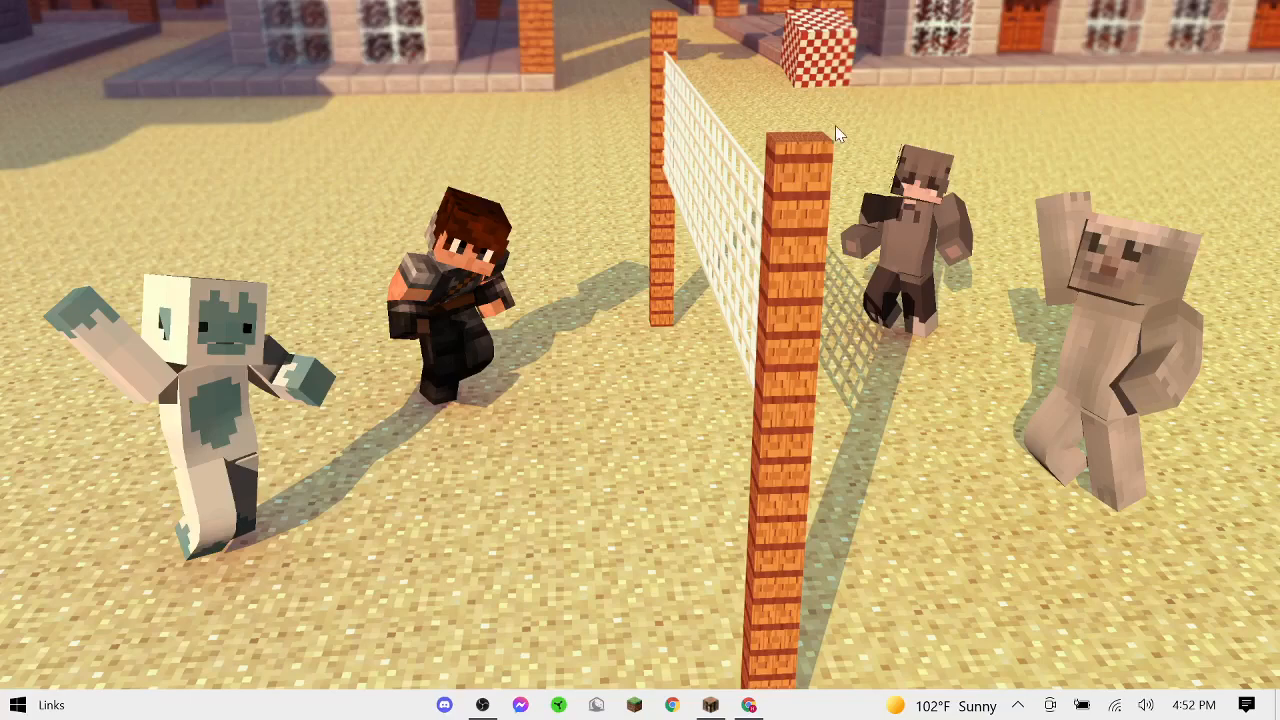
pyautogui.moveTo(765, 143)
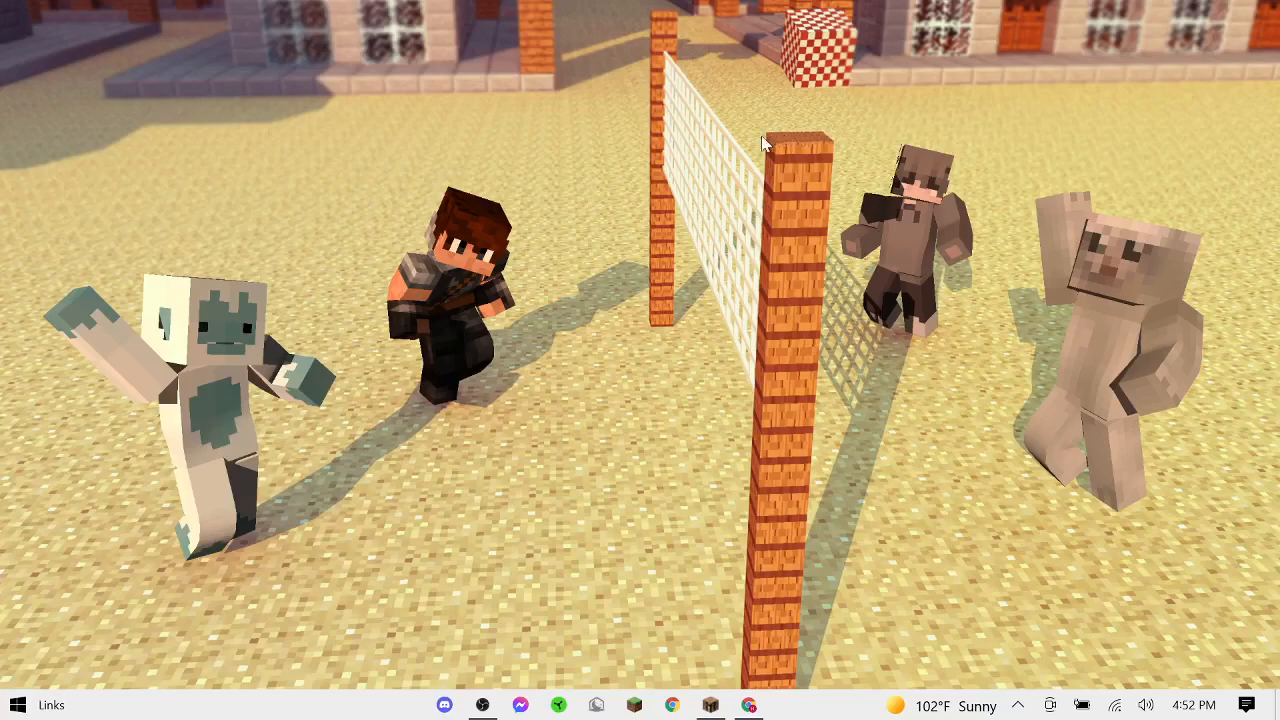
pyautogui.moveTo(695, 534)
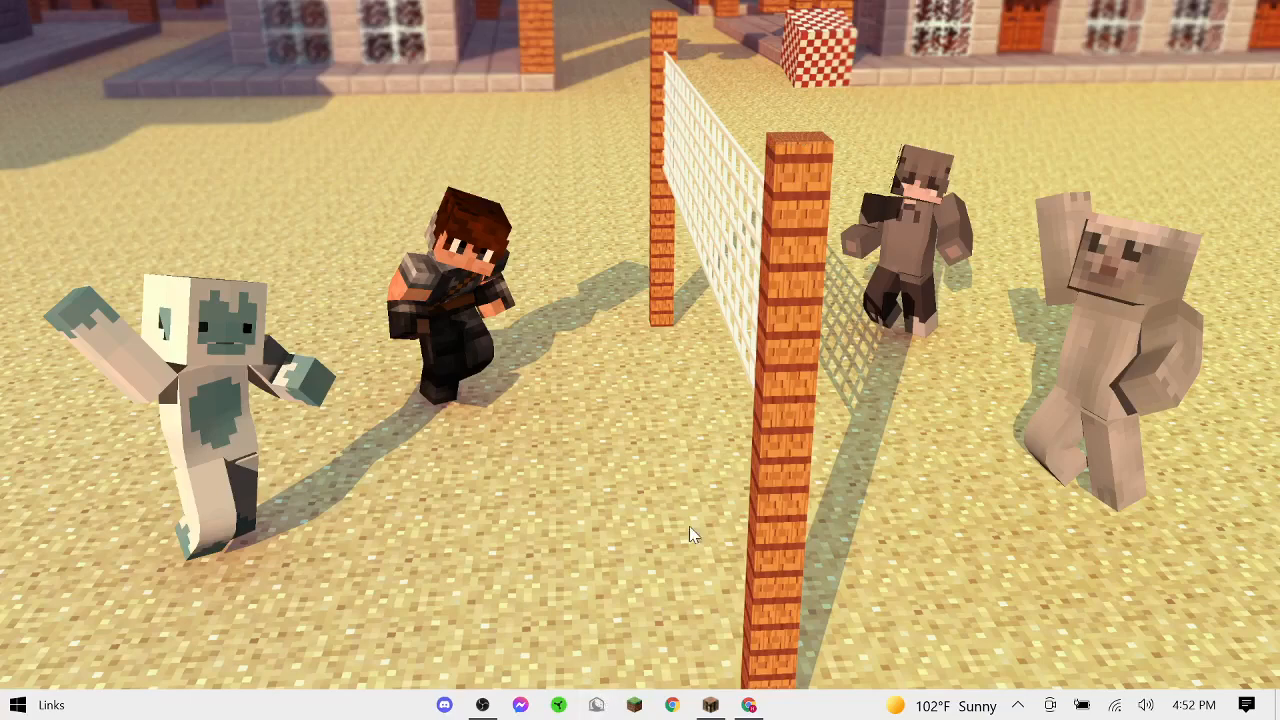
pyautogui.moveTo(873, 133)
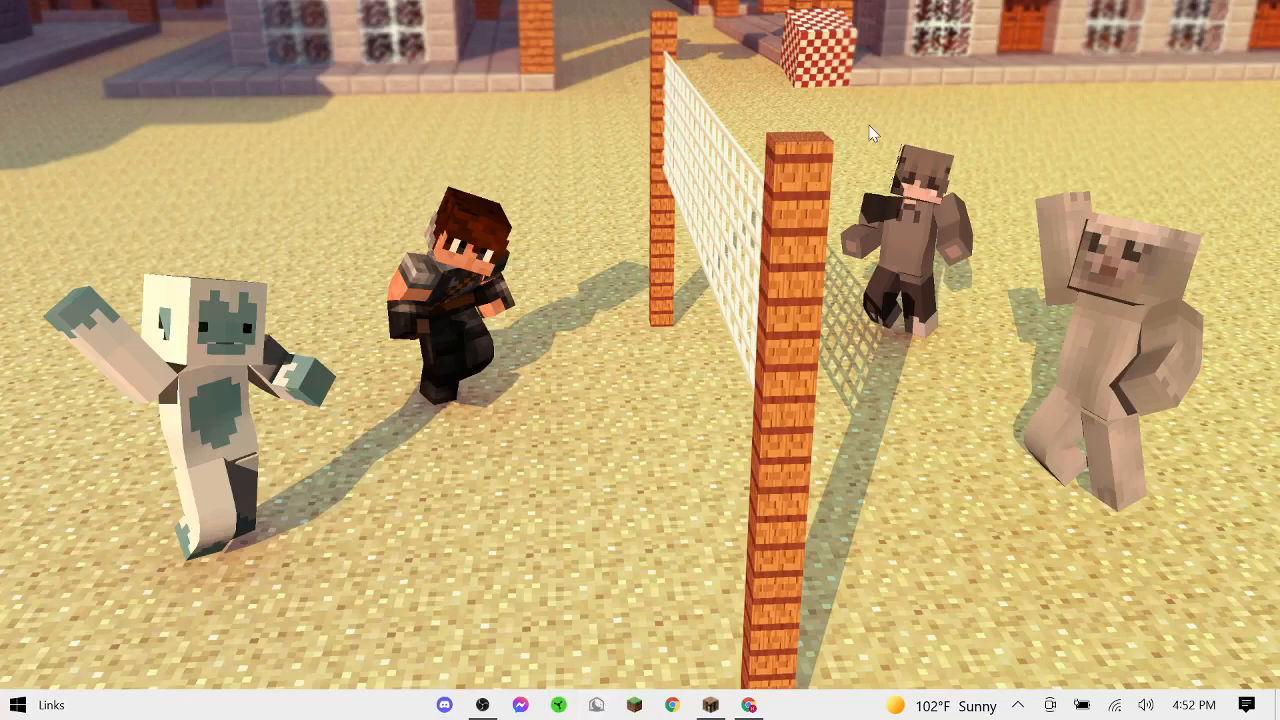
pyautogui.moveTo(820, 78)
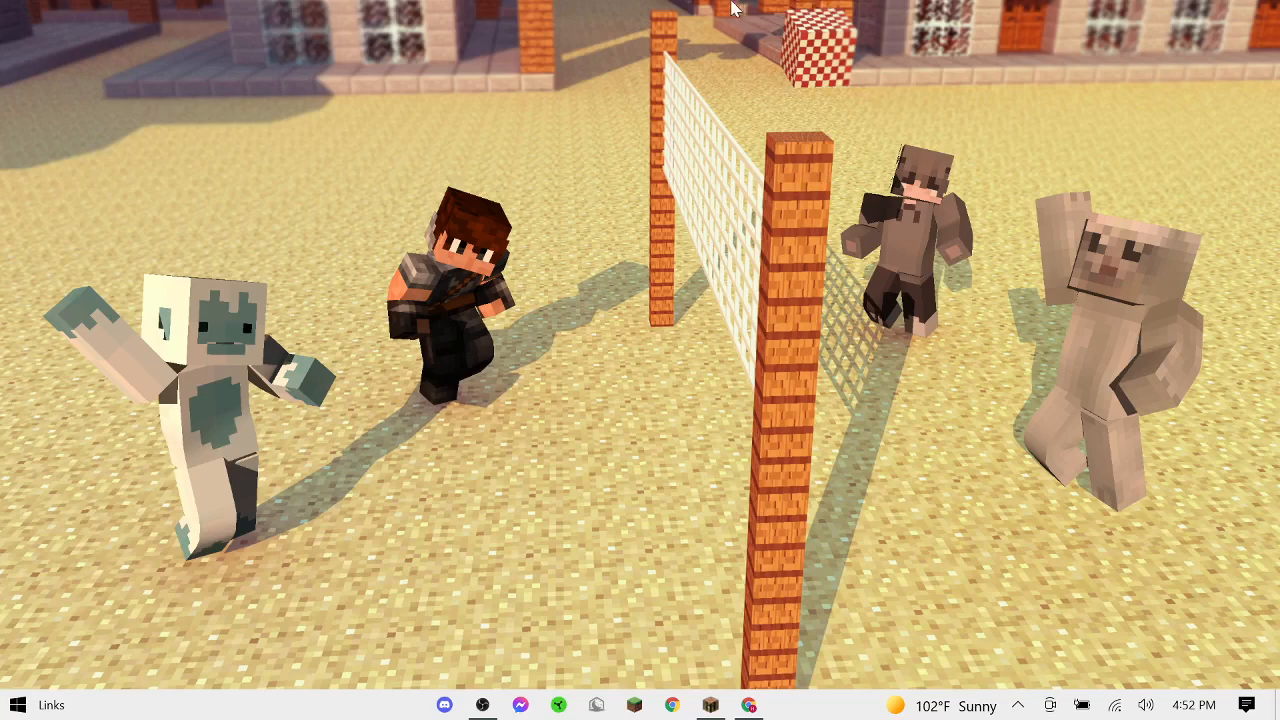
pyautogui.moveTo(1001, 448)
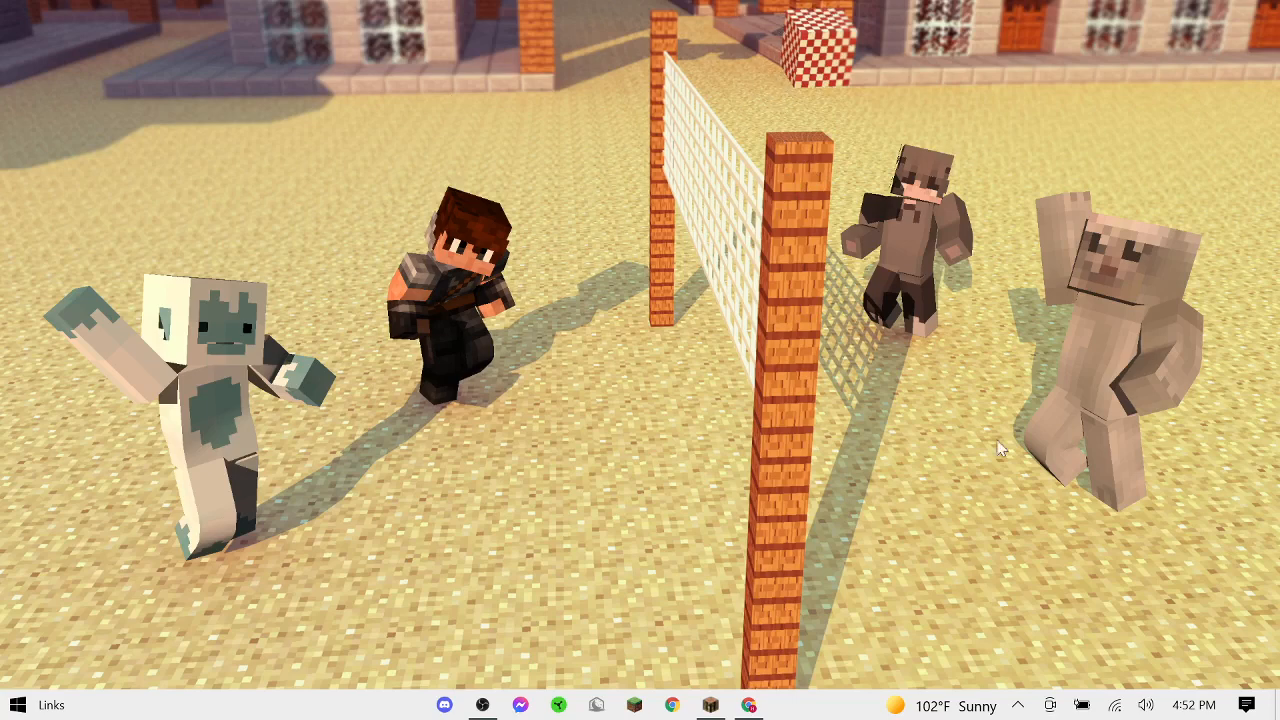
pyautogui.moveTo(678, 310)
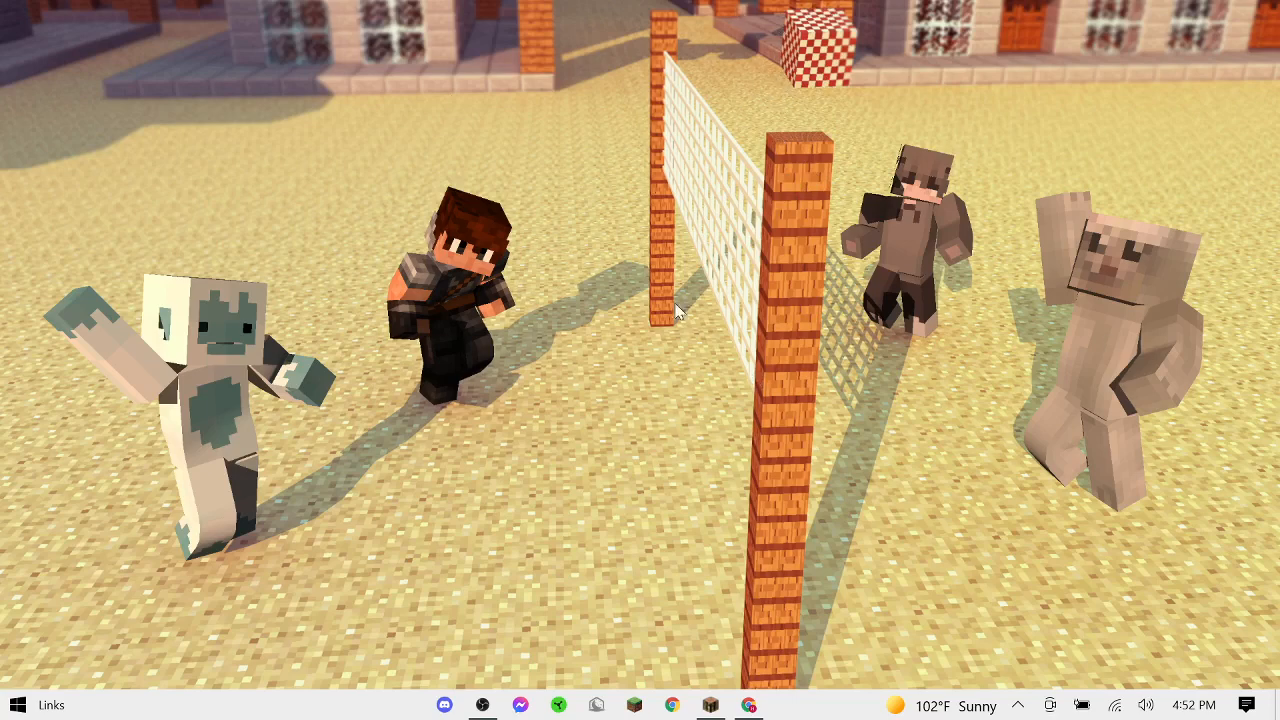
pyautogui.moveTo(753, 218)
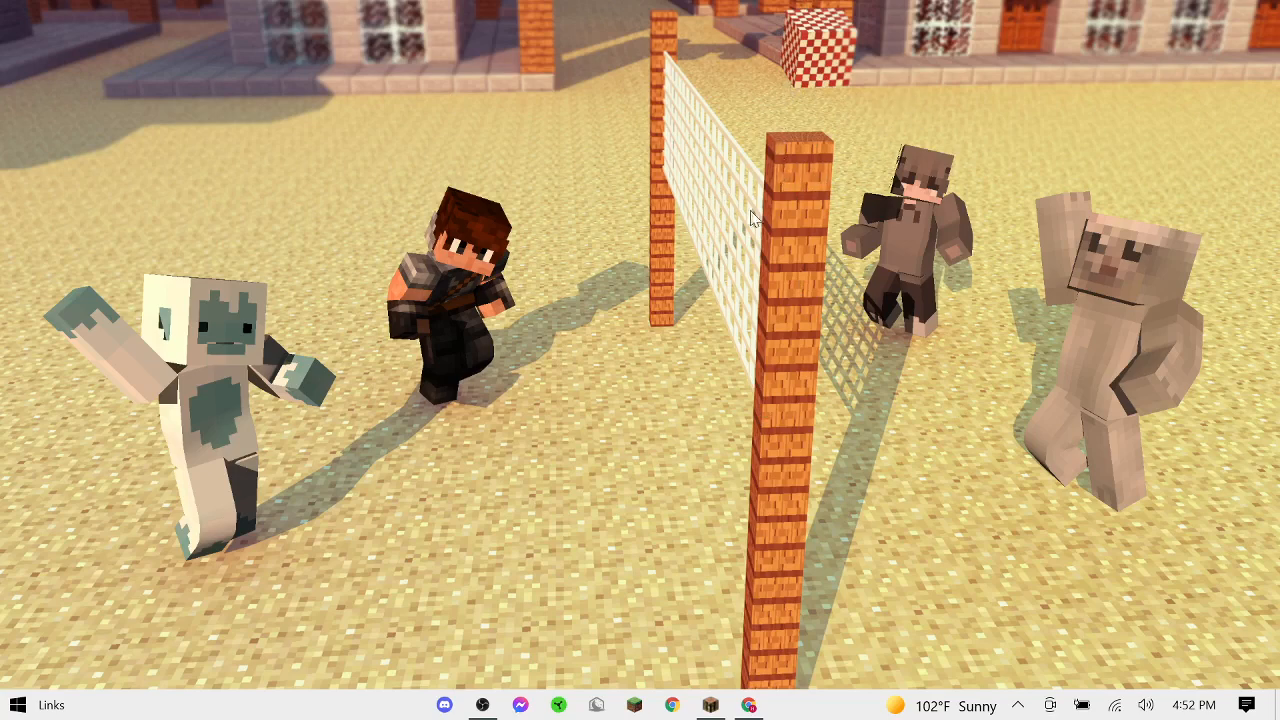
pyautogui.moveTo(243, 140)
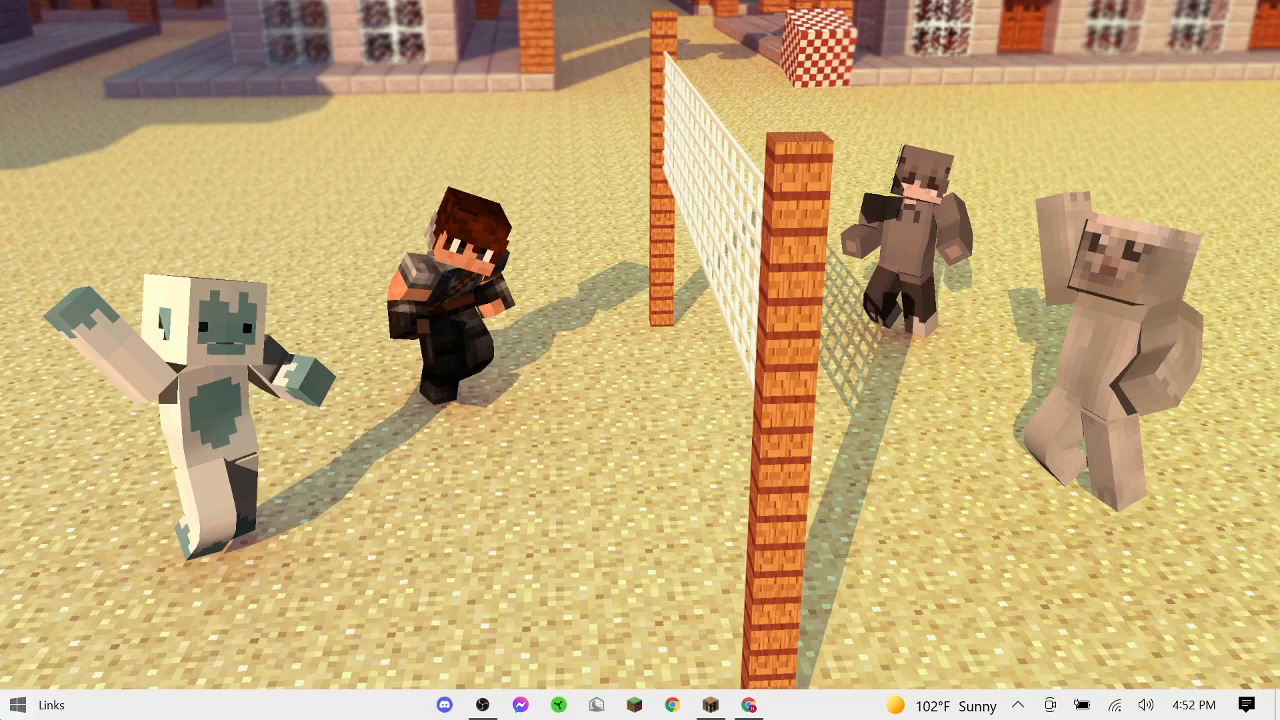
pyautogui.moveTo(497, 335)
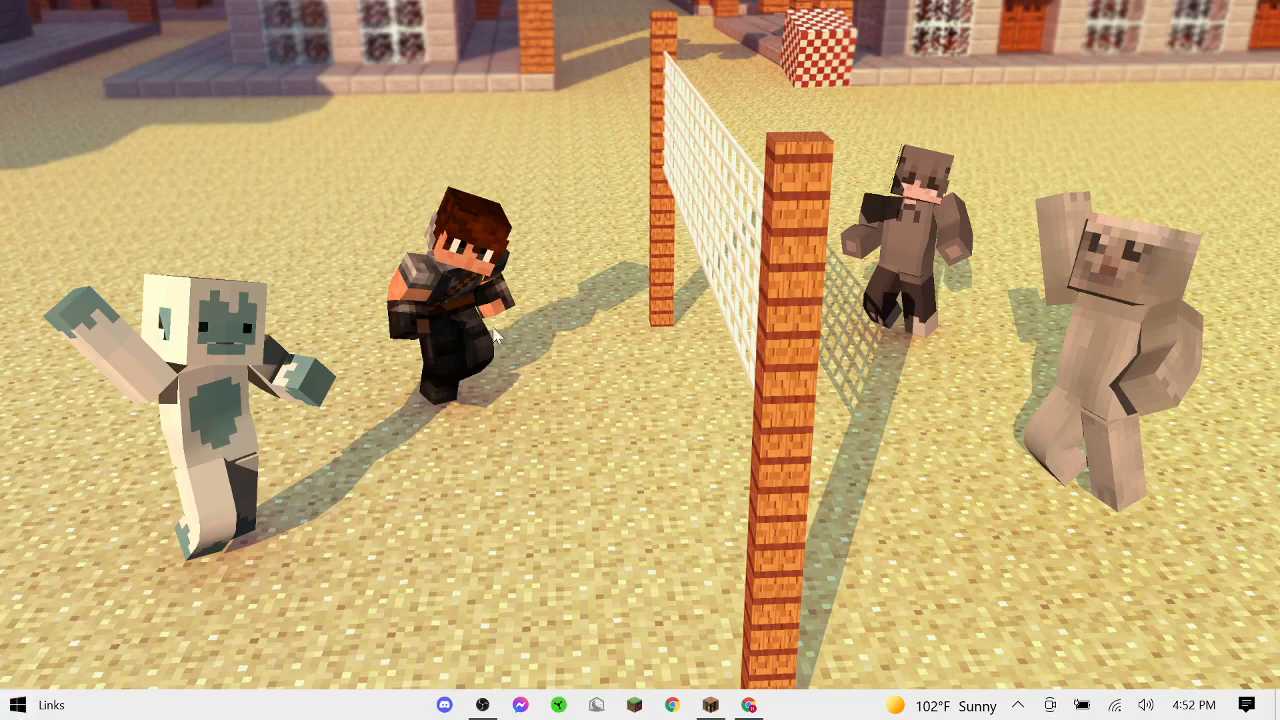
pyautogui.moveTo(370, 290)
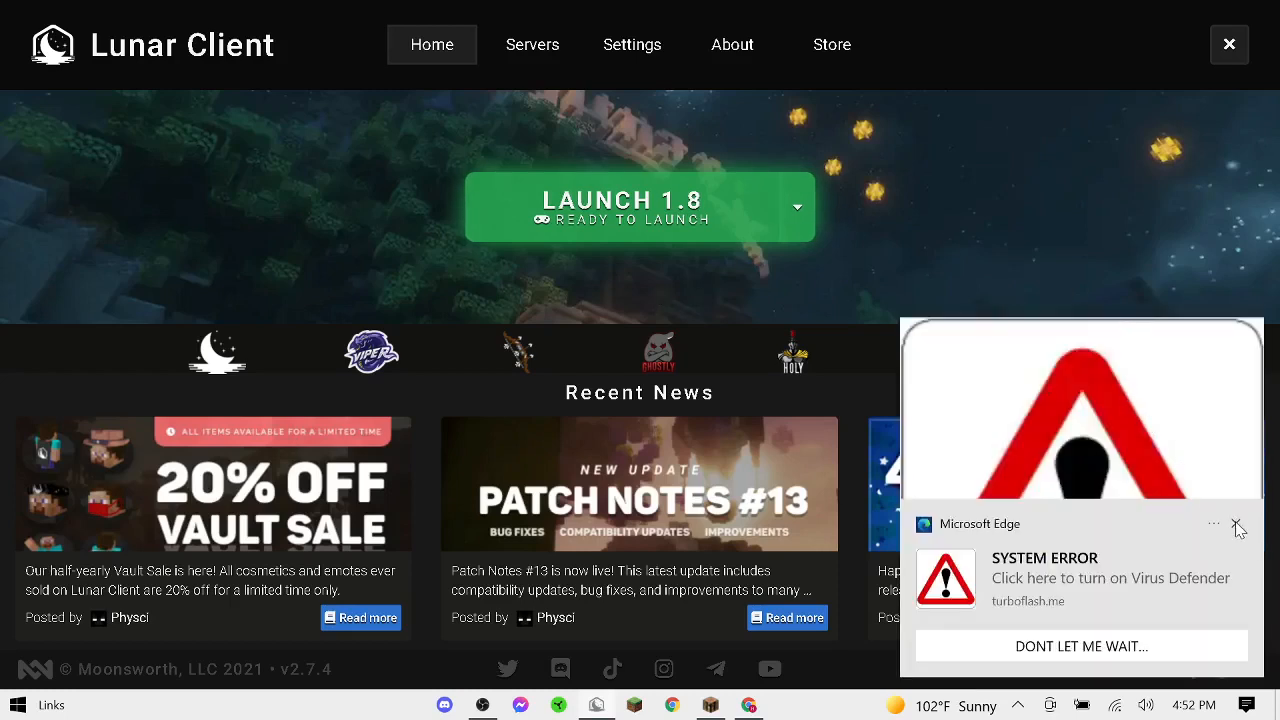
# Step: Dismiss the system error notification and search the Start menu for 'Mantle'
pyautogui.click(1237, 524)
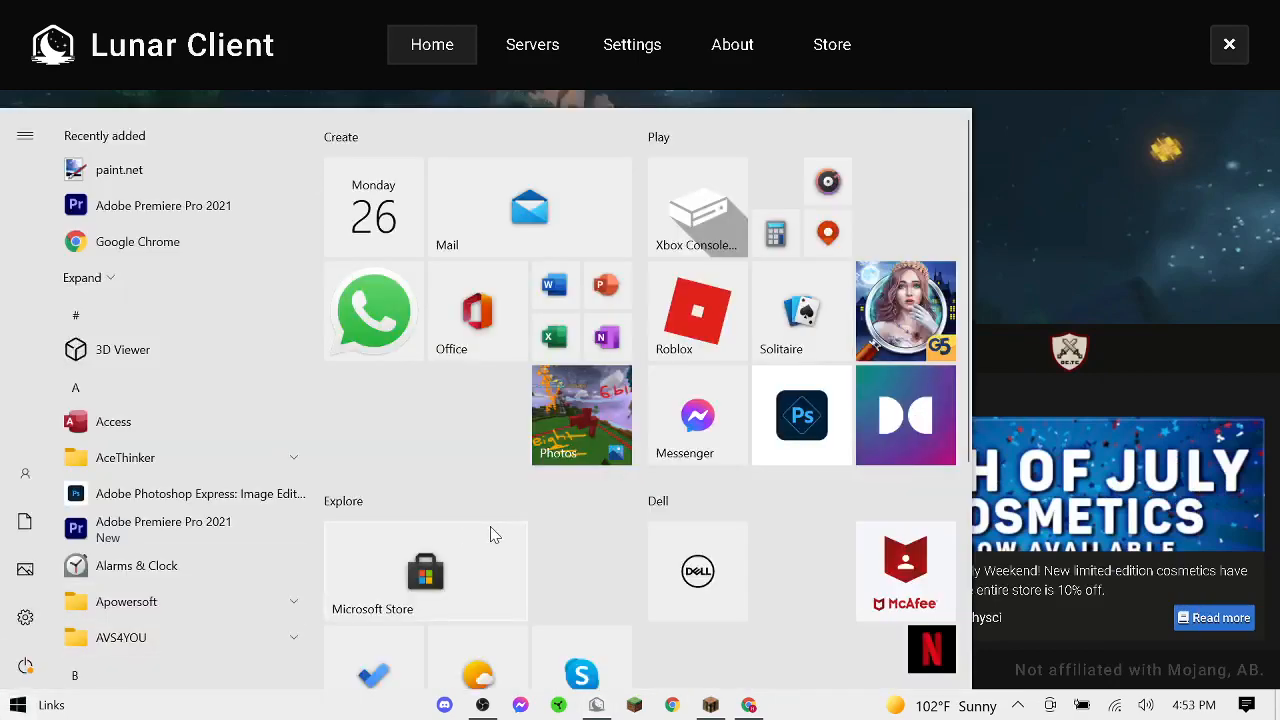
pyautogui.write('Mantle')
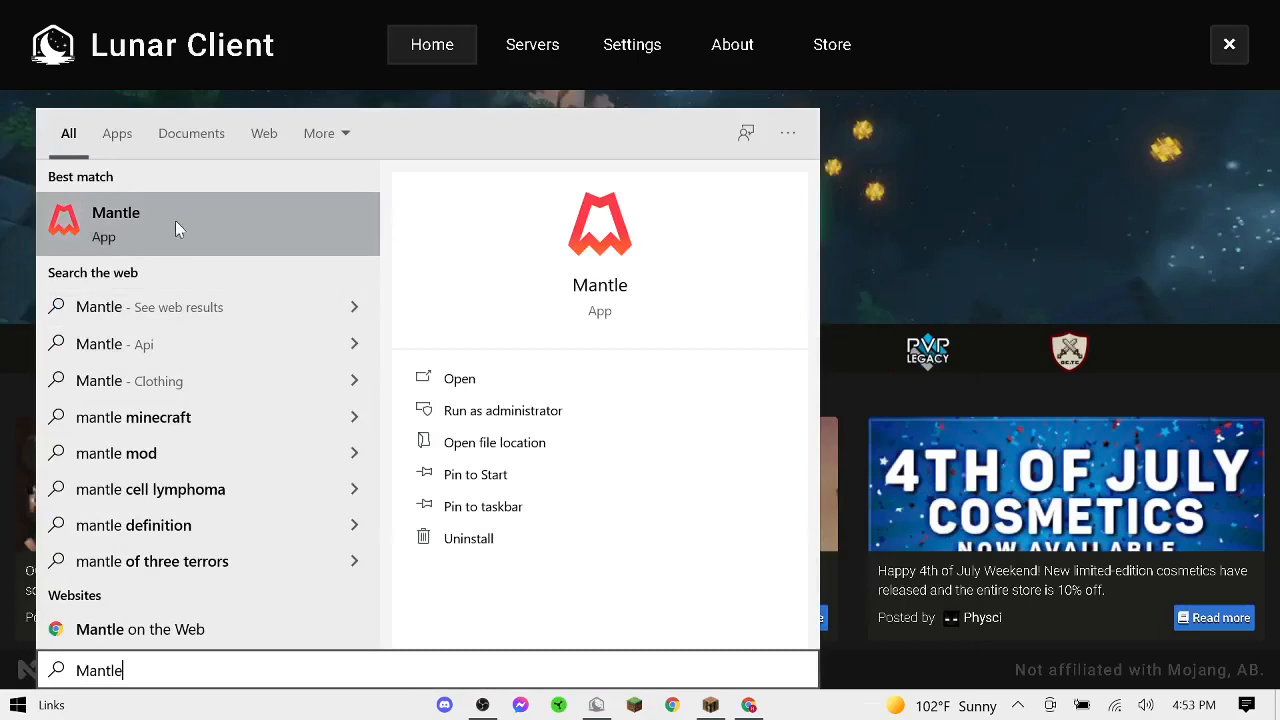
pyautogui.moveTo(110, 232)
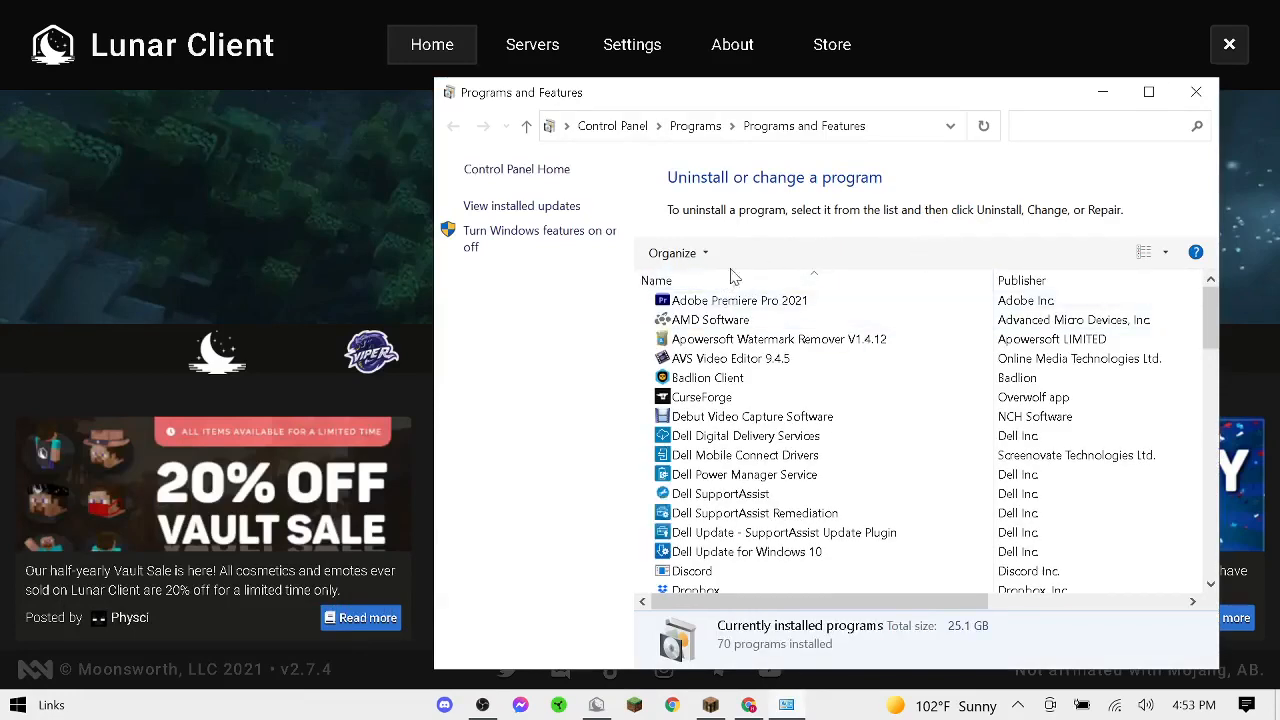
# Step: Uninstall 'Mantle Uninstaller' from Programs and Features, confirming removal of Mantle and its components
pyautogui.scroll(-3)
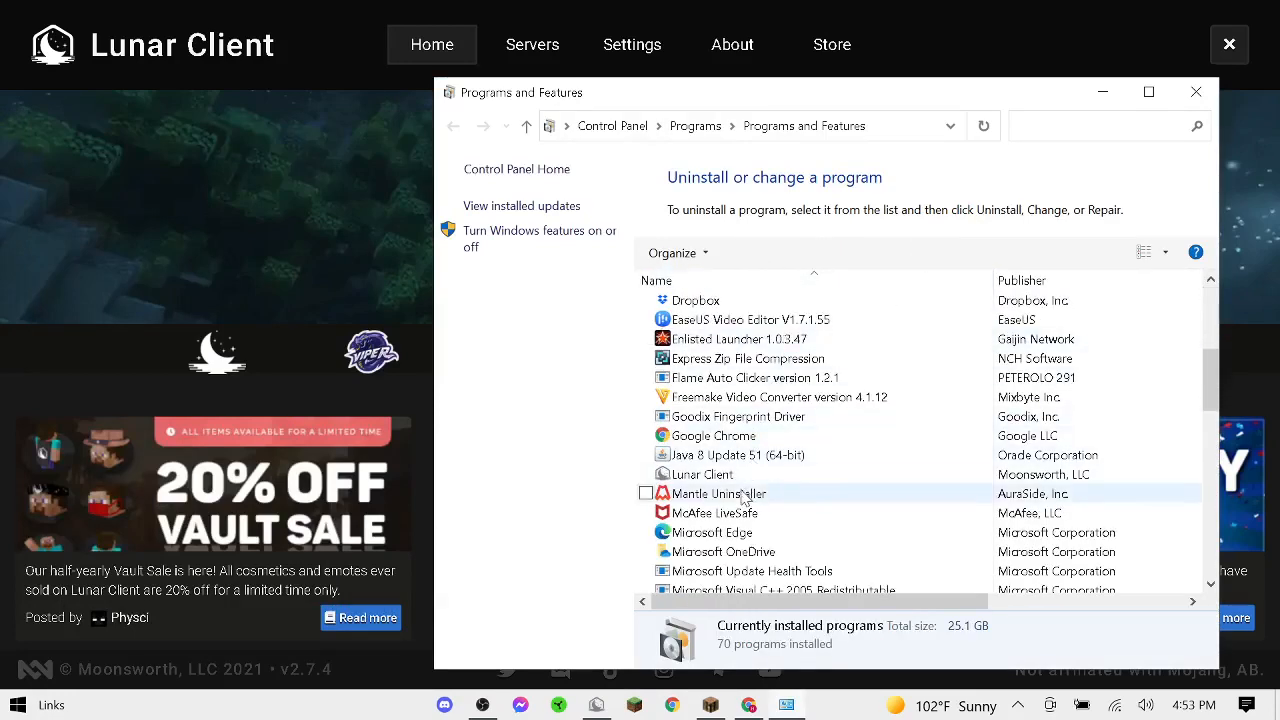
pyautogui.scroll(-3)
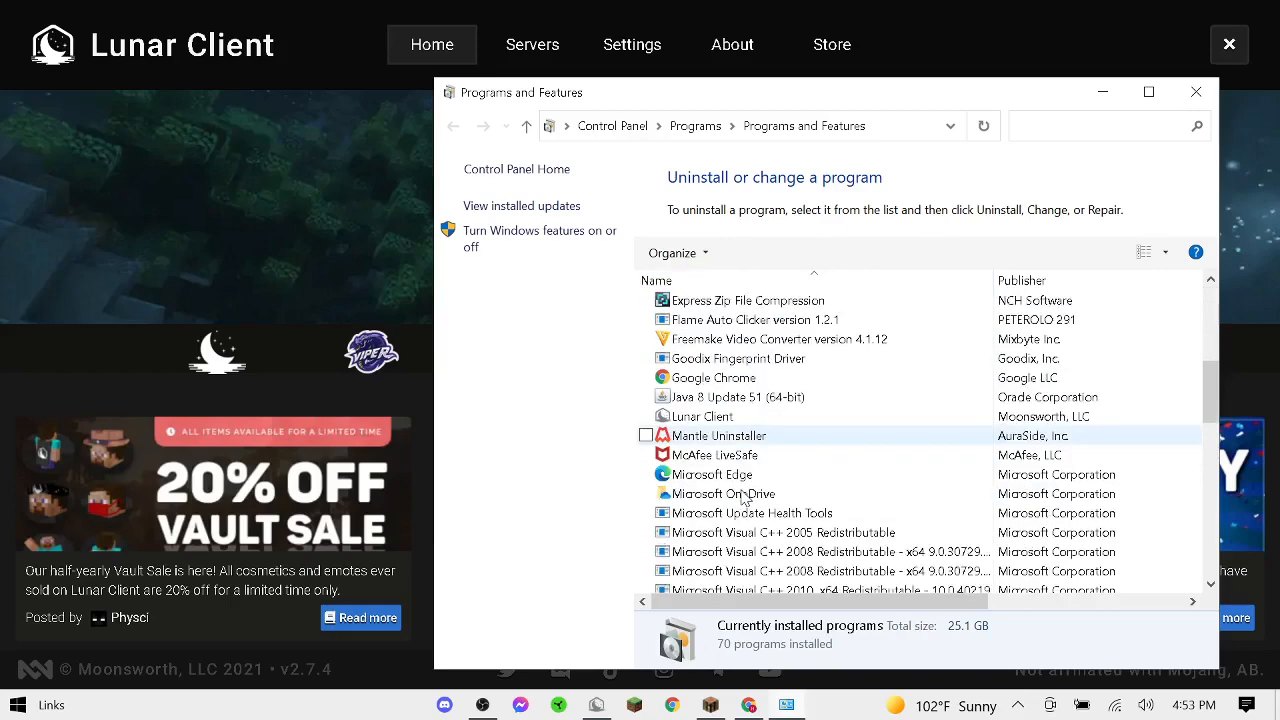
pyautogui.scroll(-3)
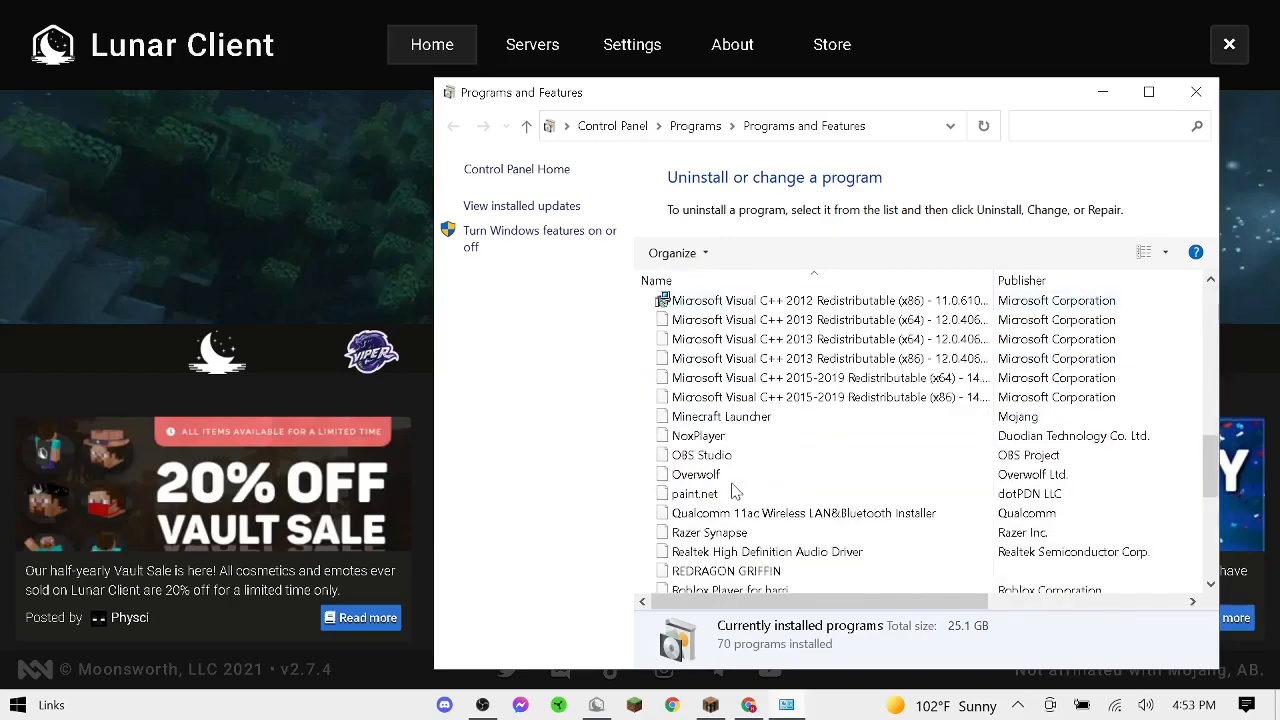
pyautogui.scroll(-3)
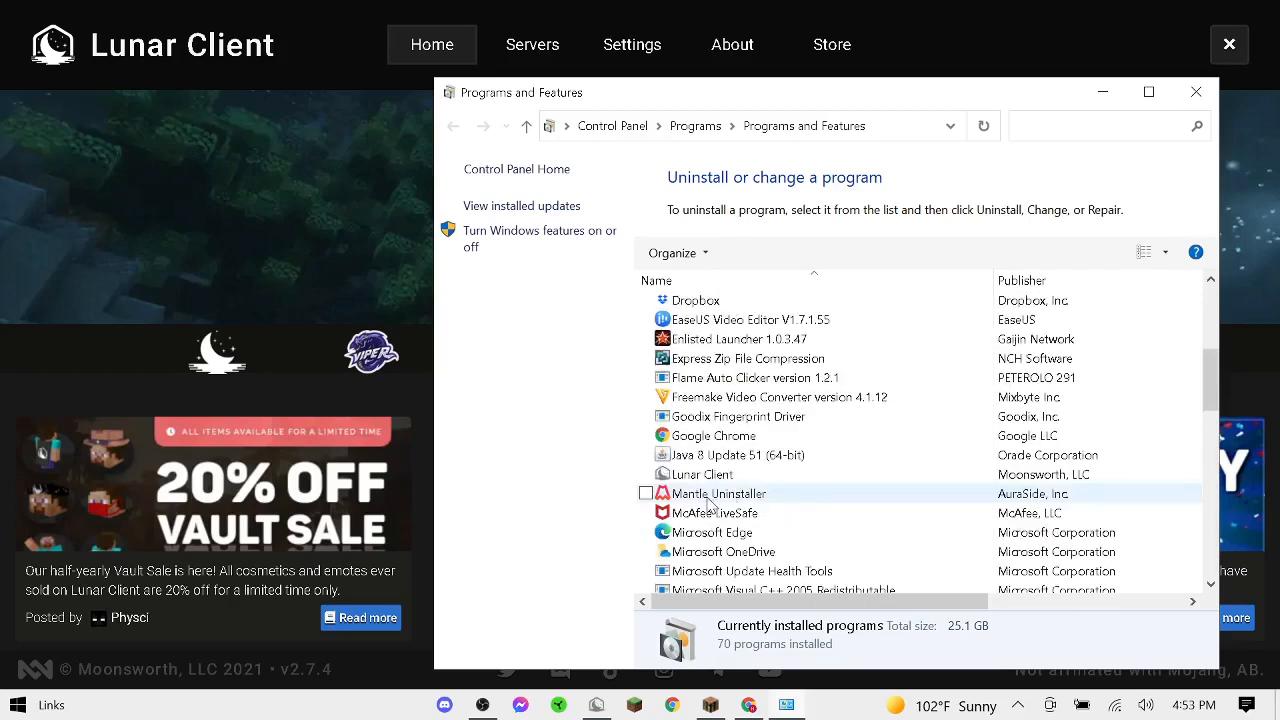
pyautogui.click(716, 493)
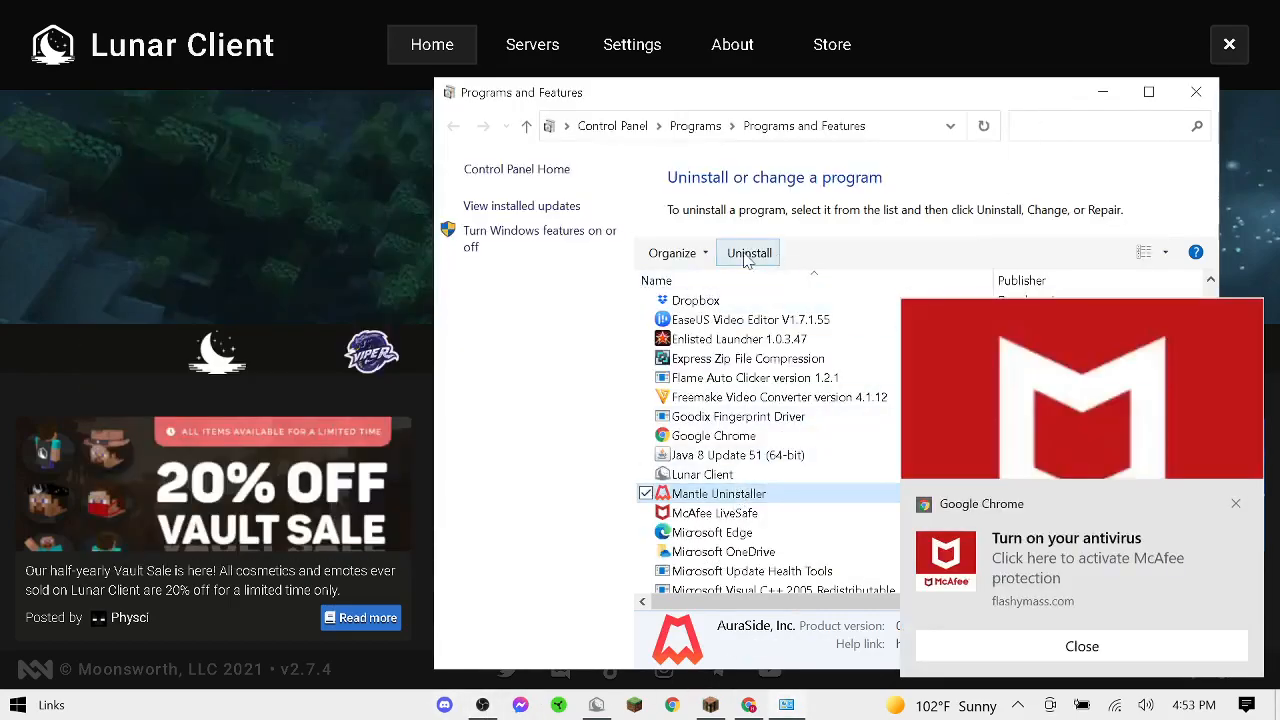
pyautogui.click(748, 252)
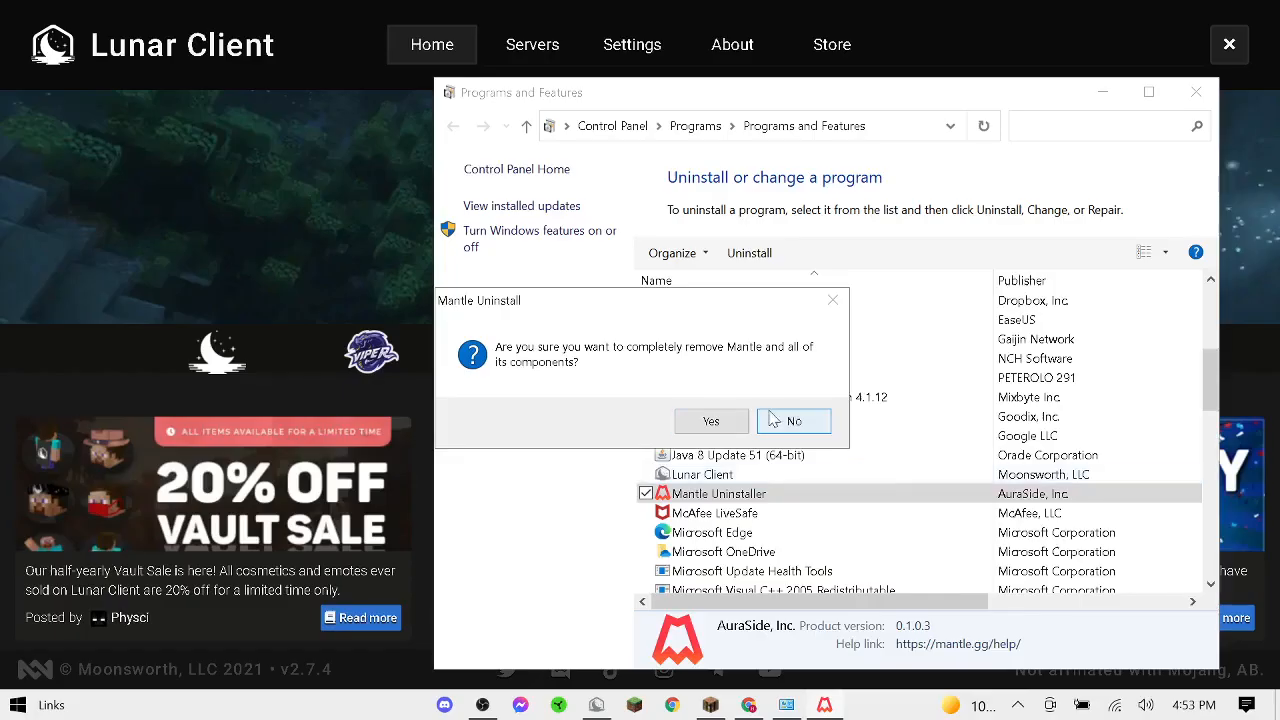
pyautogui.click(711, 420)
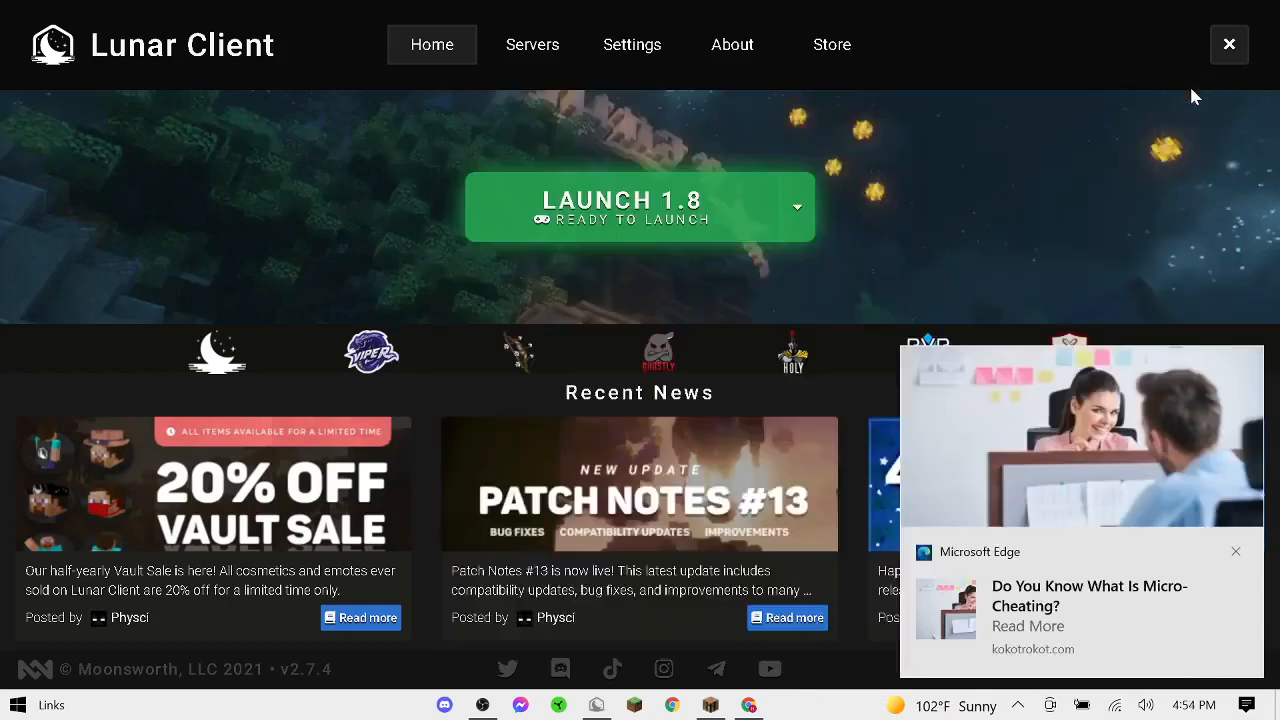
# Step: Close the Lunar Client launcher, search %appdata, and open the .minecraft folder in Roaming
pyautogui.click(639, 207)
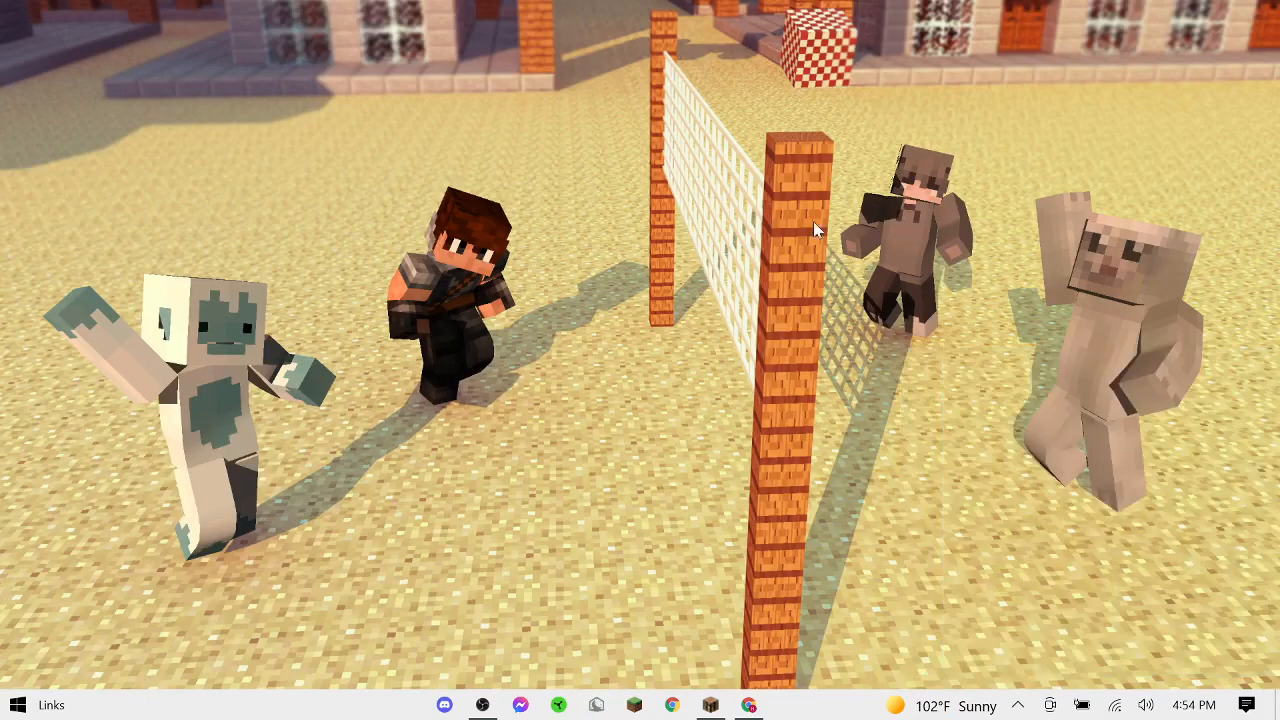
pyautogui.moveTo(556, 276)
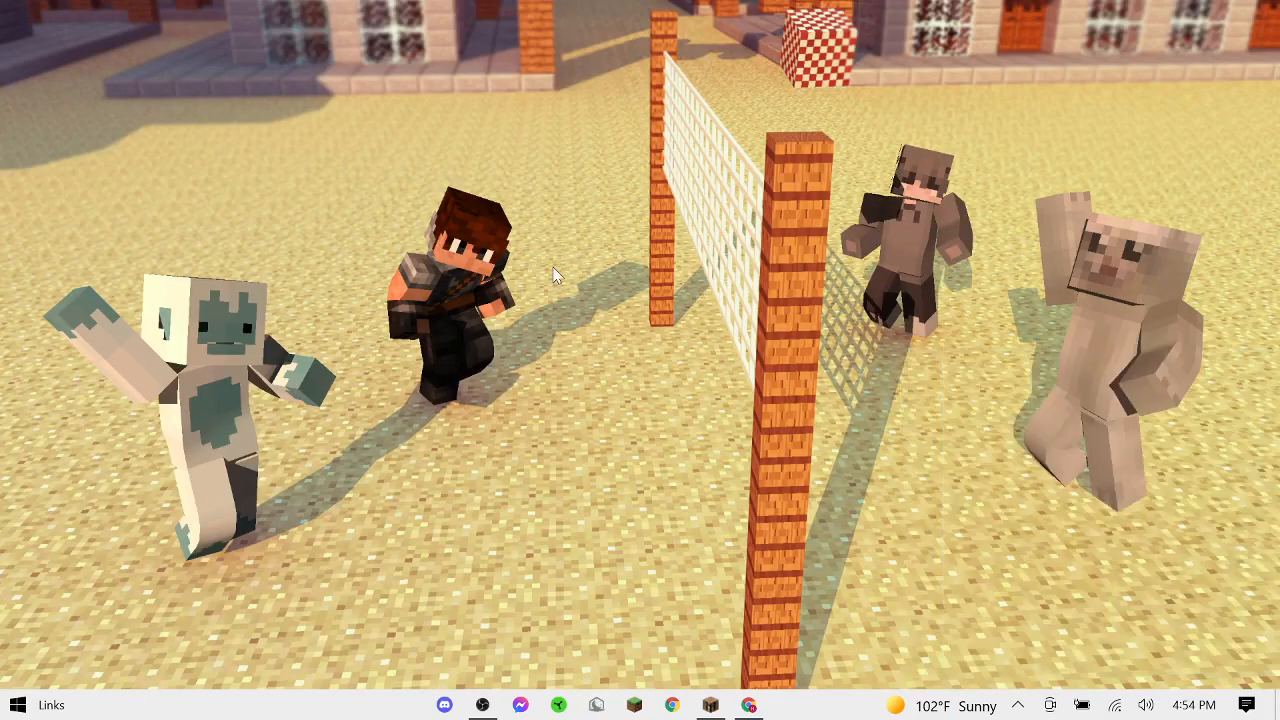
pyautogui.moveTo(724, 247)
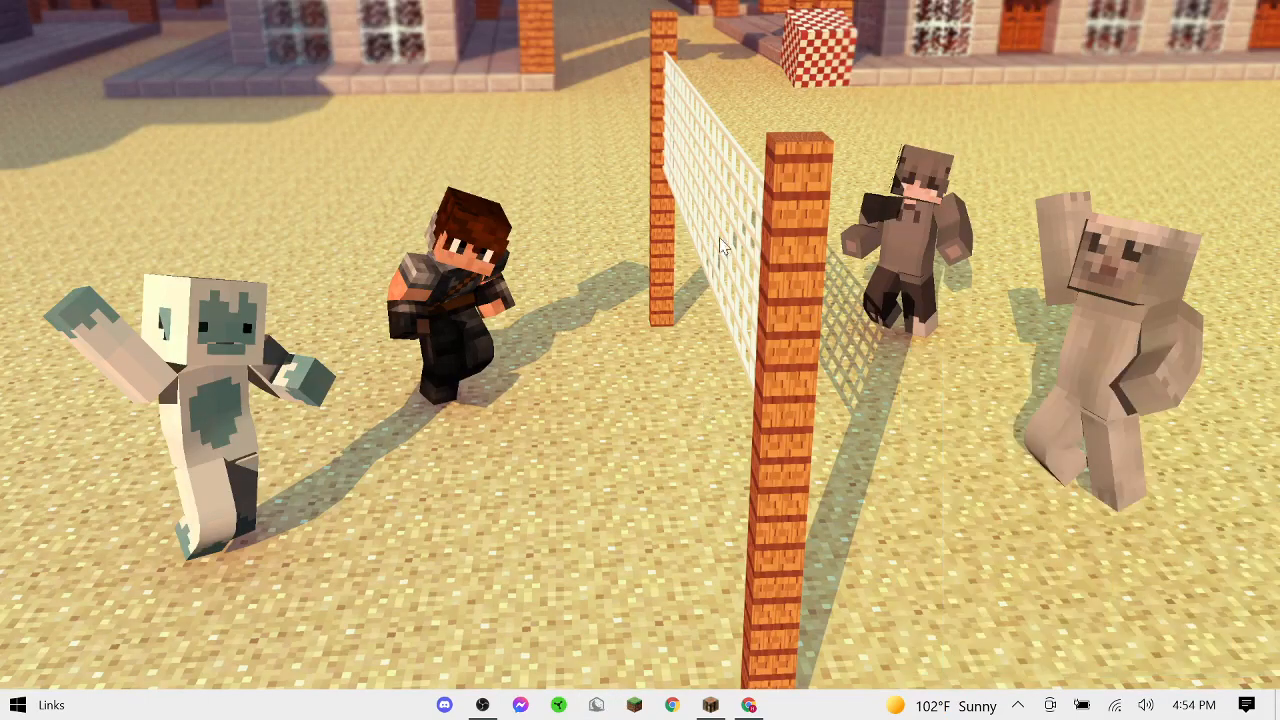
pyautogui.write('Fil')
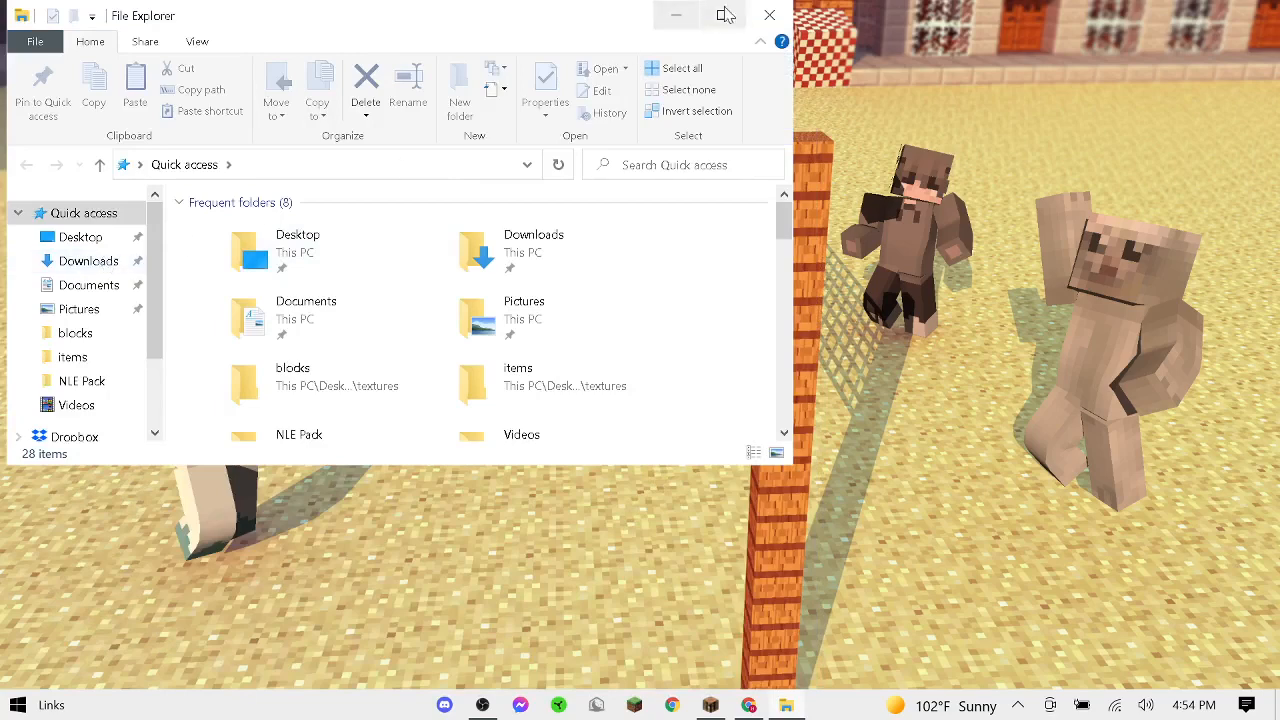
pyautogui.click(17, 704)
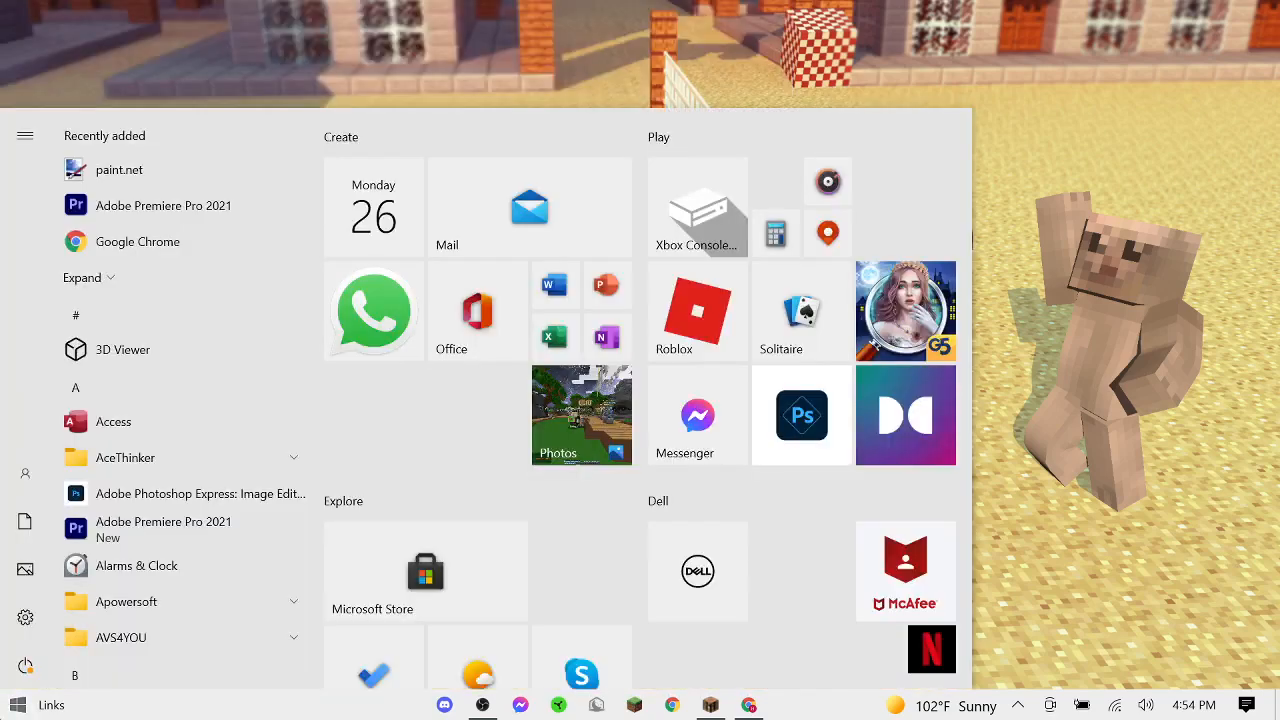
pyautogui.write('%appdata')
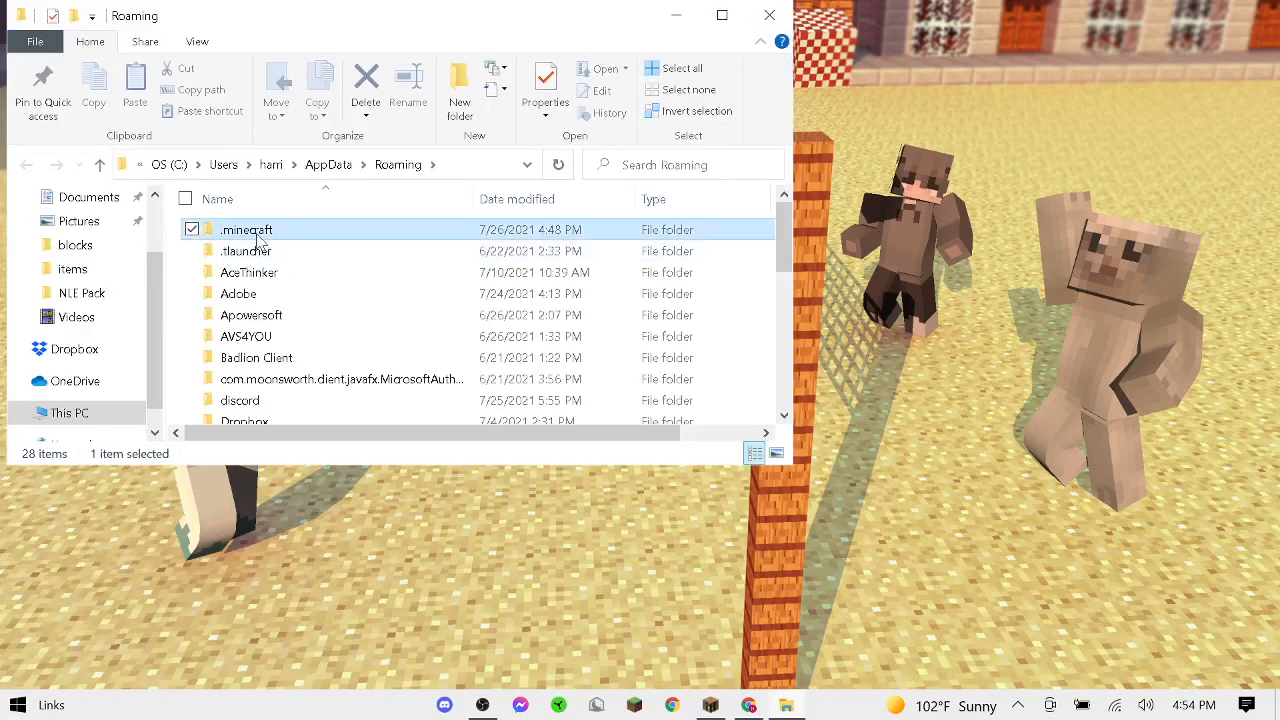
pyautogui.doubleClick(246, 229)
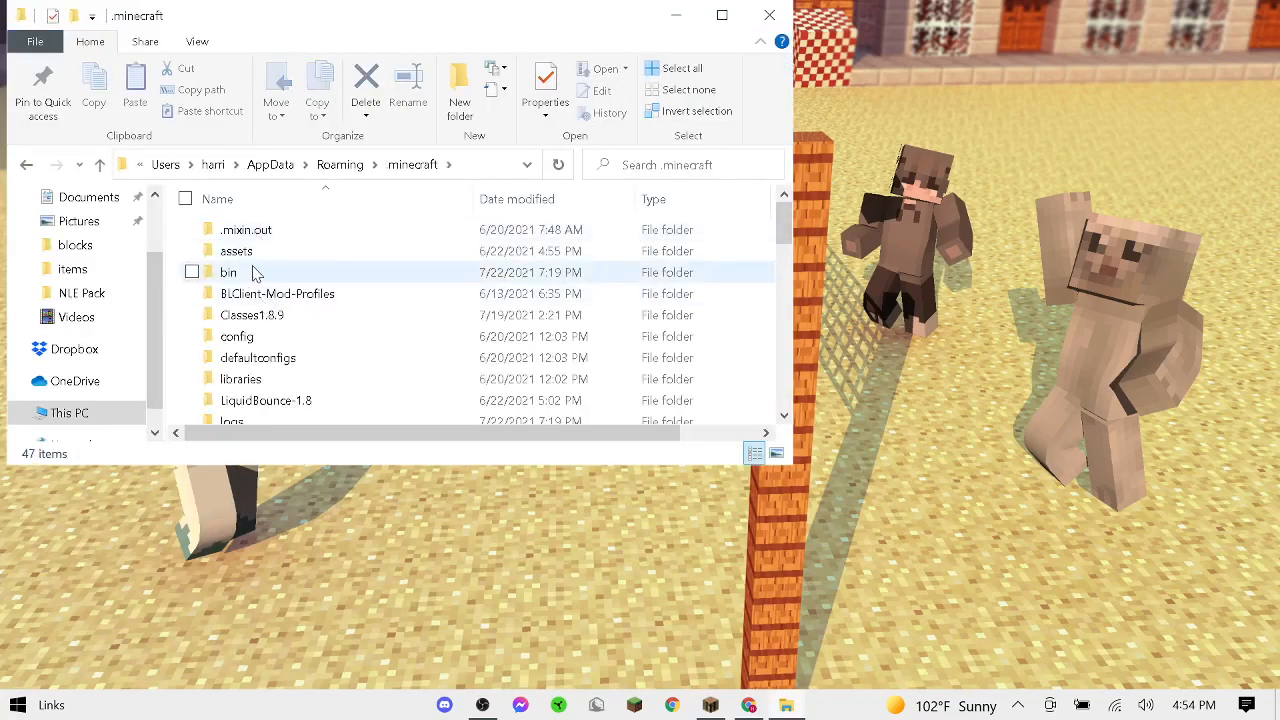
pyautogui.scroll(-3)
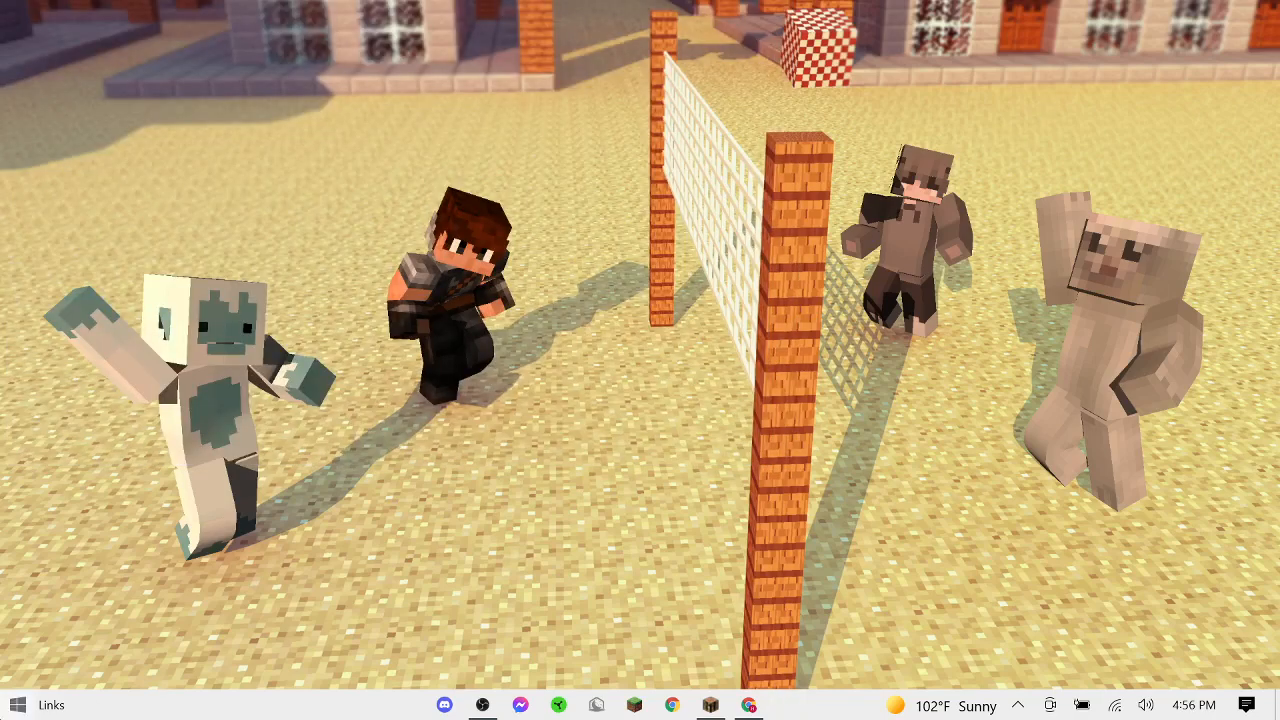
# Step: Search %appdata, open the lunarclient folder in Roaming, then close File Explorer
pyautogui.write('%app')
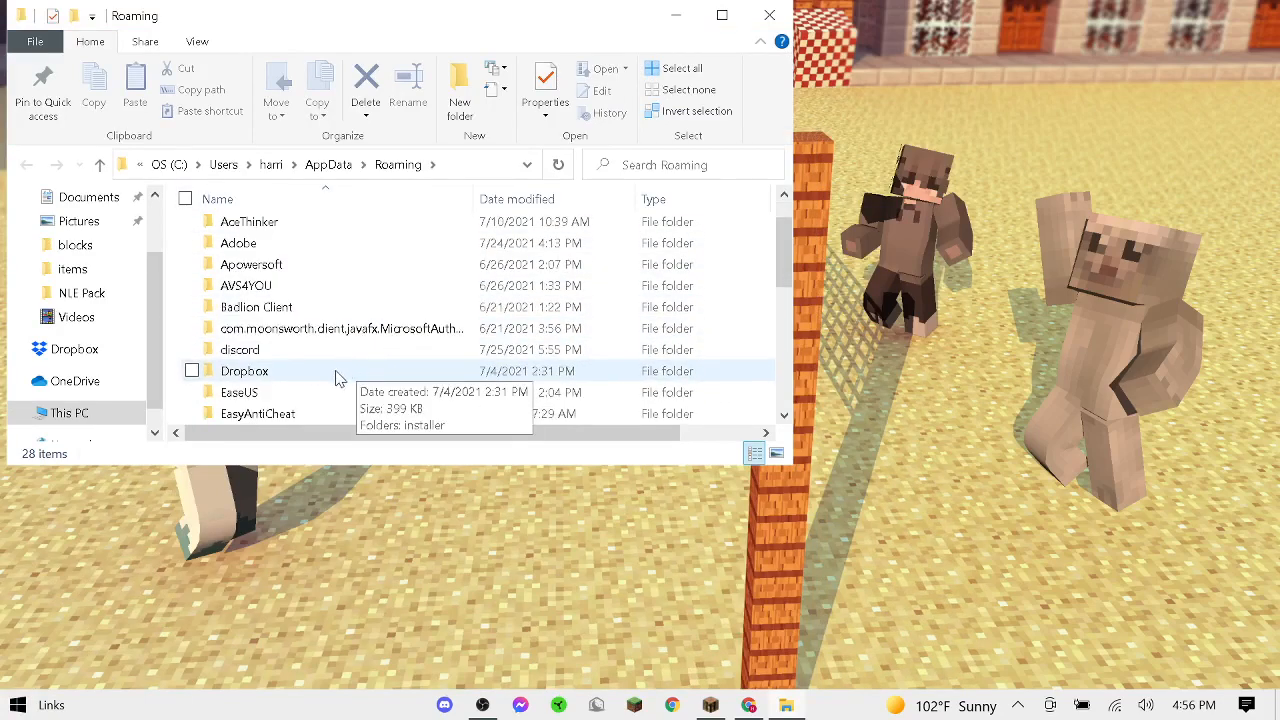
pyautogui.scroll(-3)
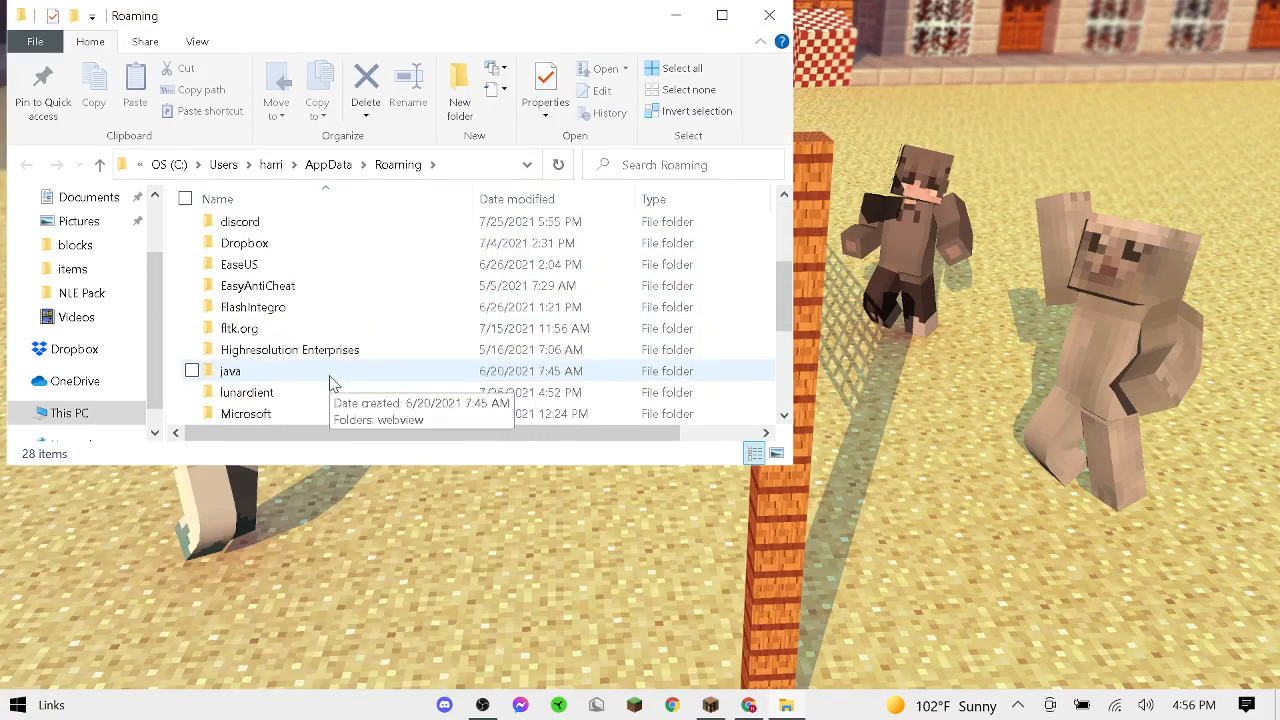
pyautogui.rightClick(290, 405)
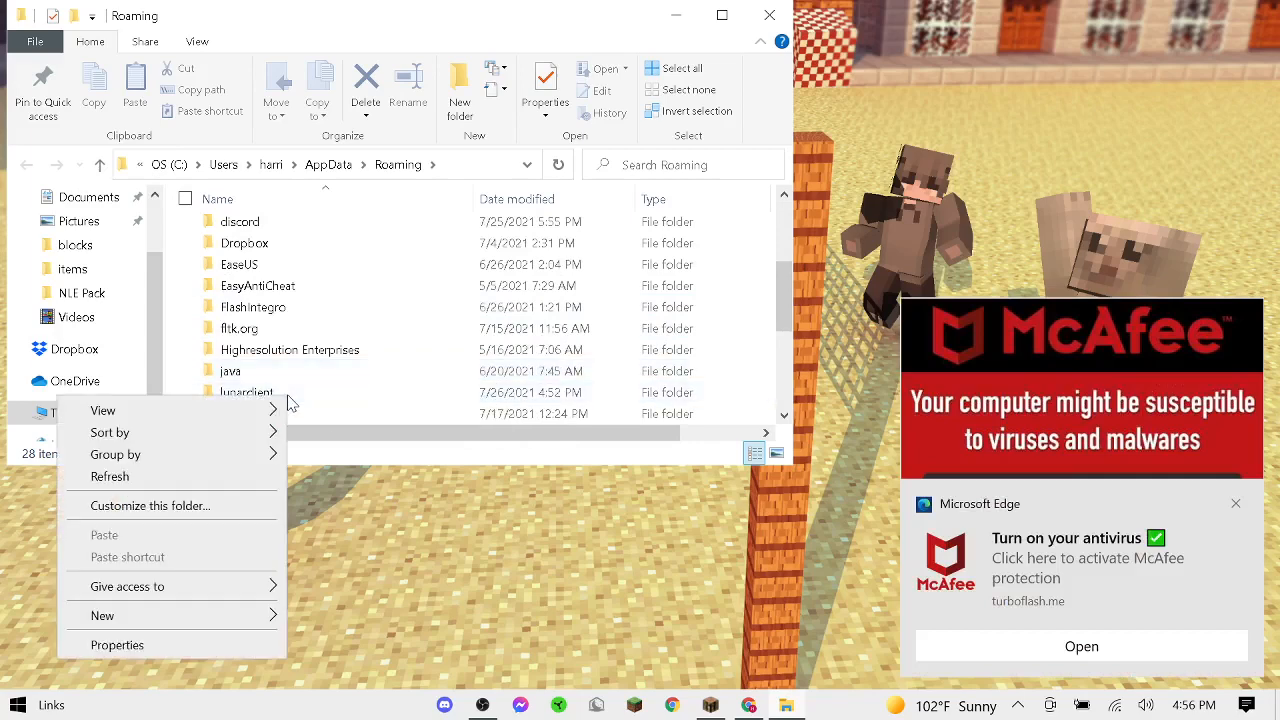
pyautogui.click(230, 371)
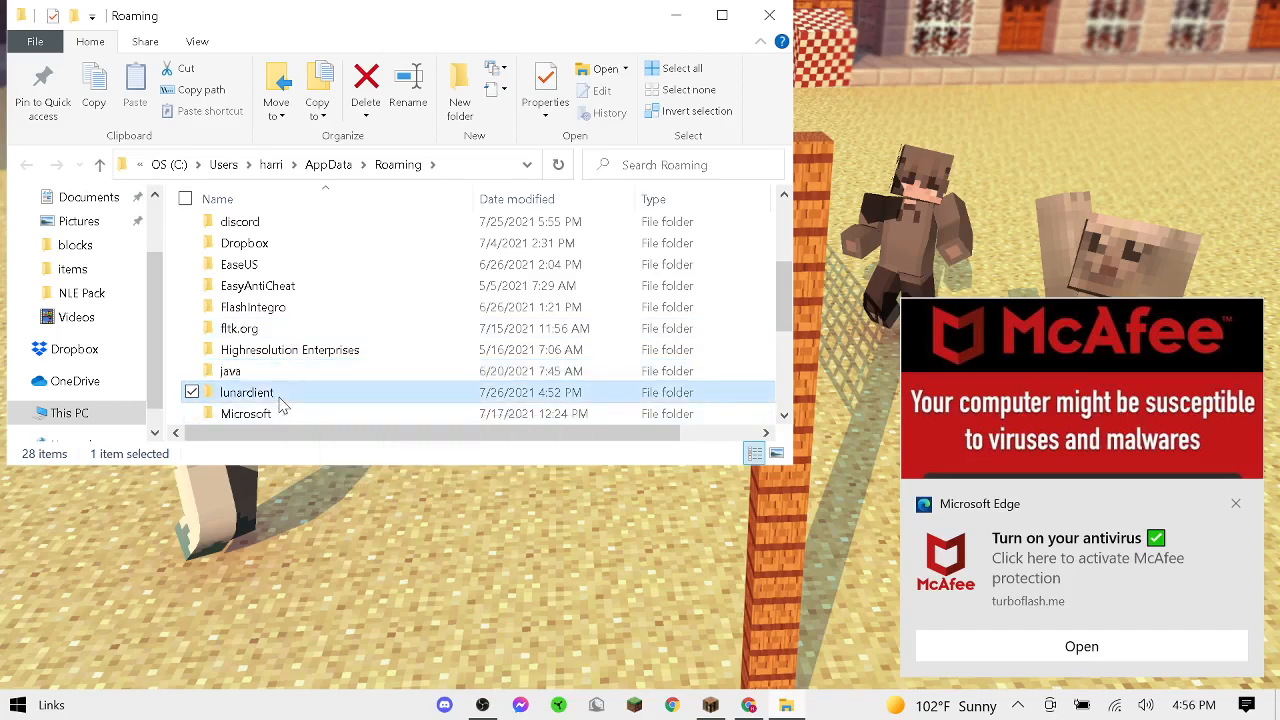
pyautogui.doubleClick(246, 392)
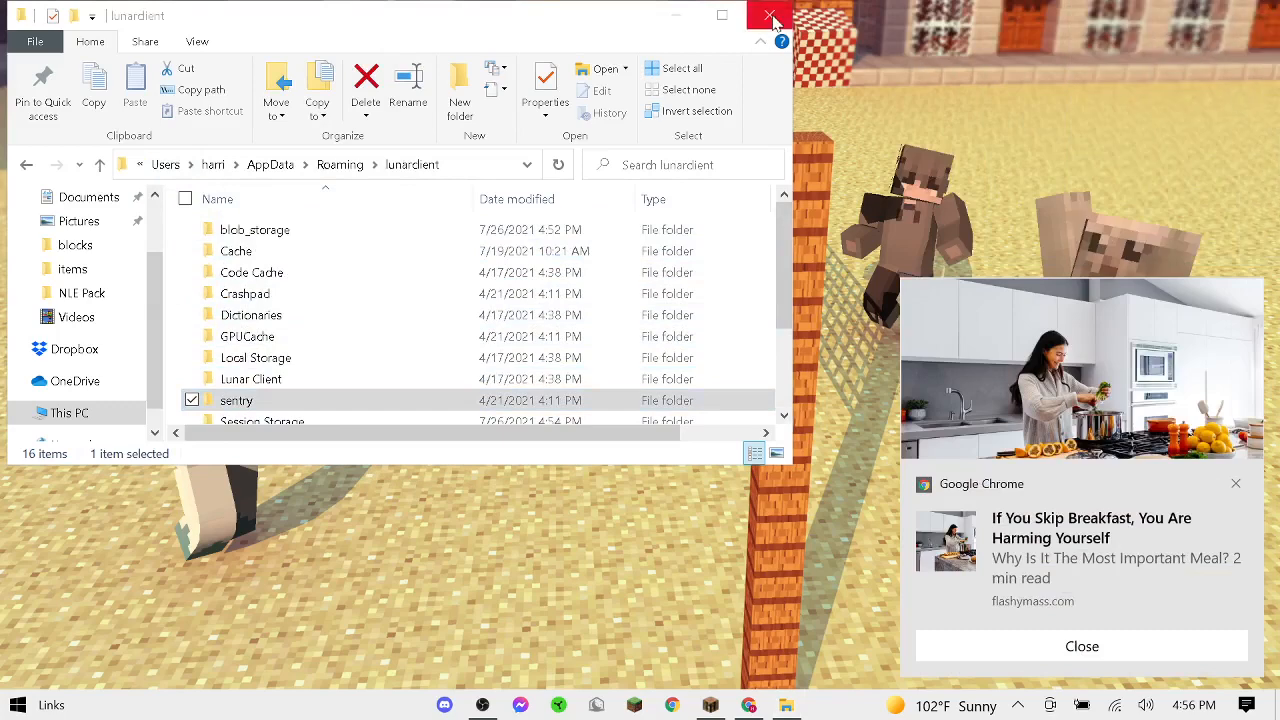
pyautogui.click(770, 18)
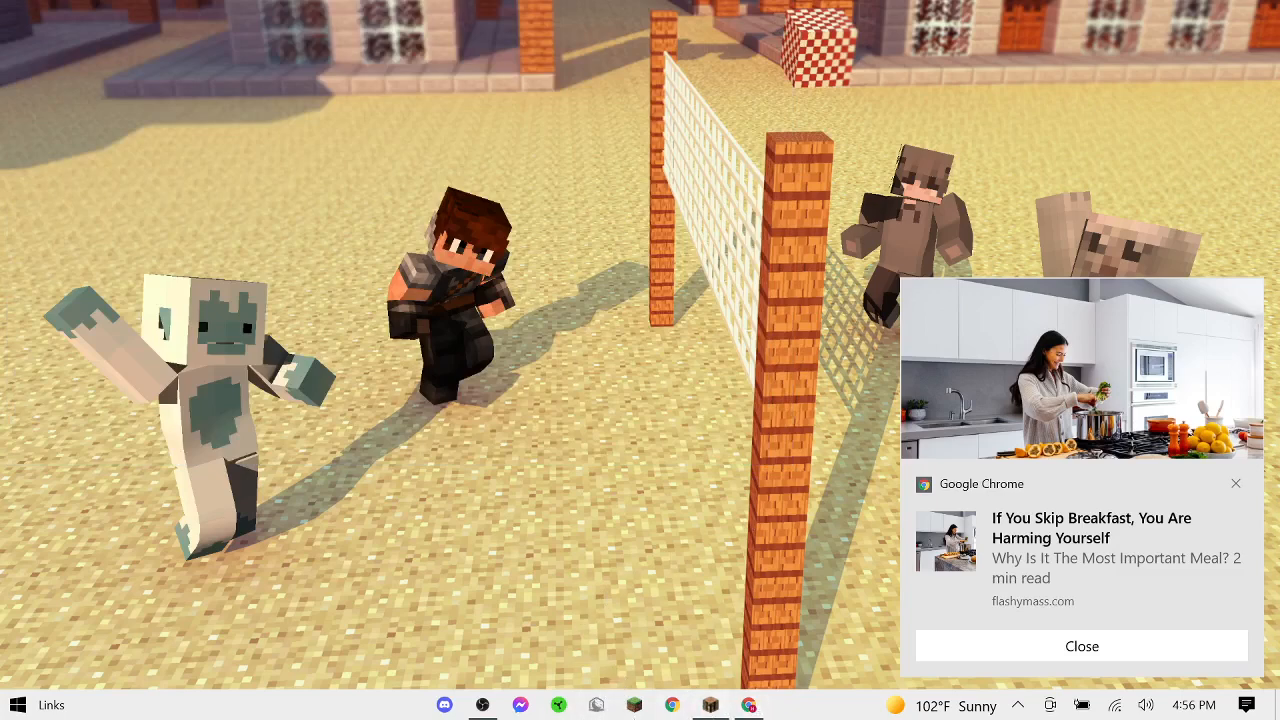
pyautogui.click(1081, 646)
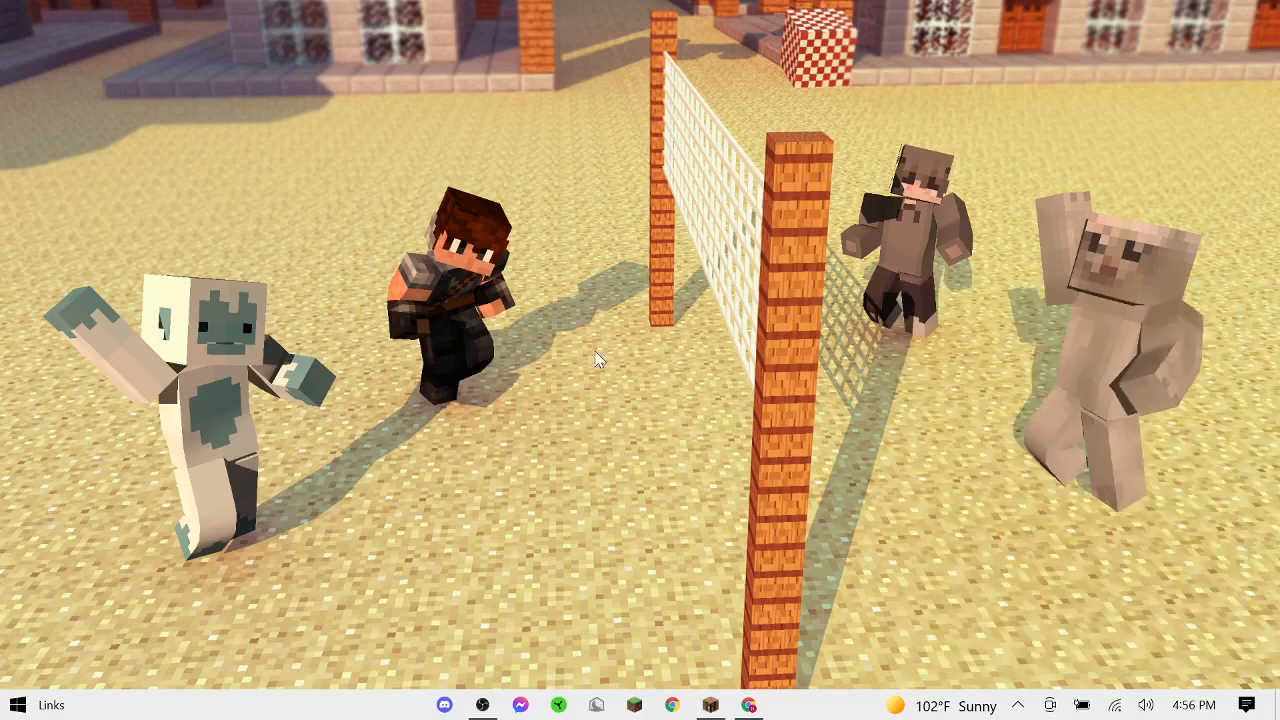
pyautogui.moveTo(438, 472)
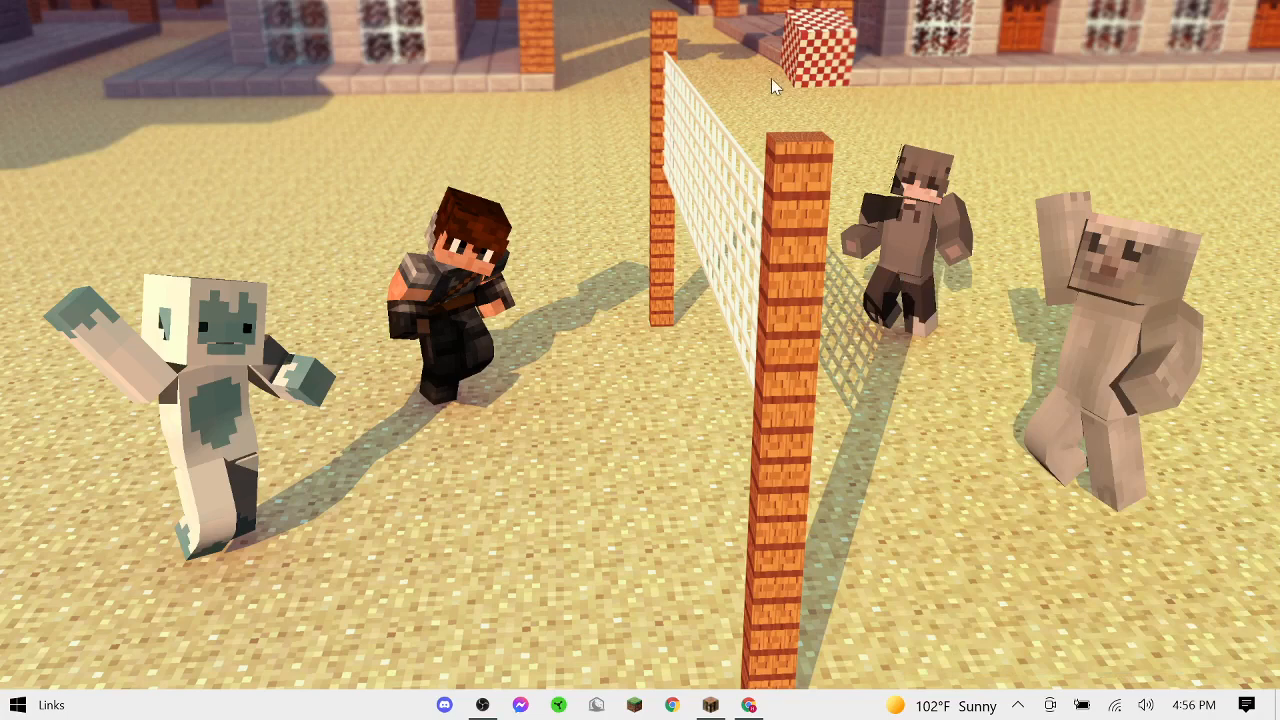
pyautogui.moveTo(745, 442)
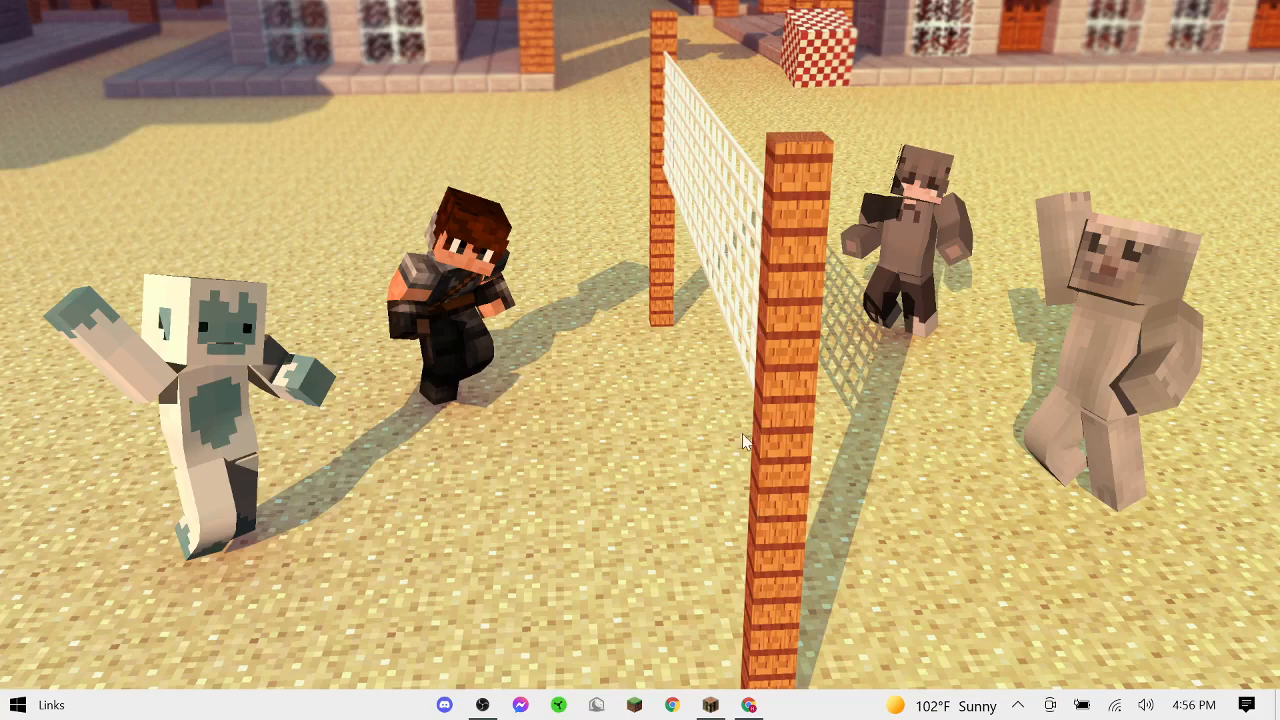
pyautogui.moveTo(712, 492)
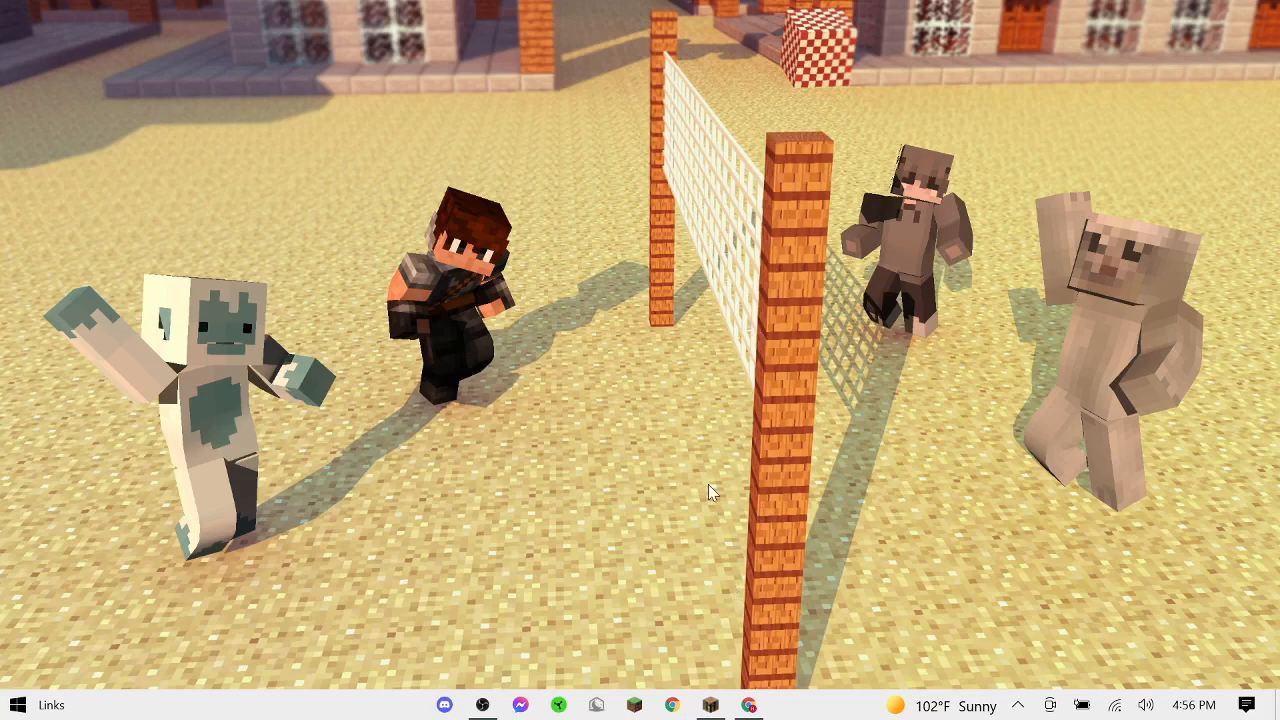
pyautogui.moveTo(775, 141)
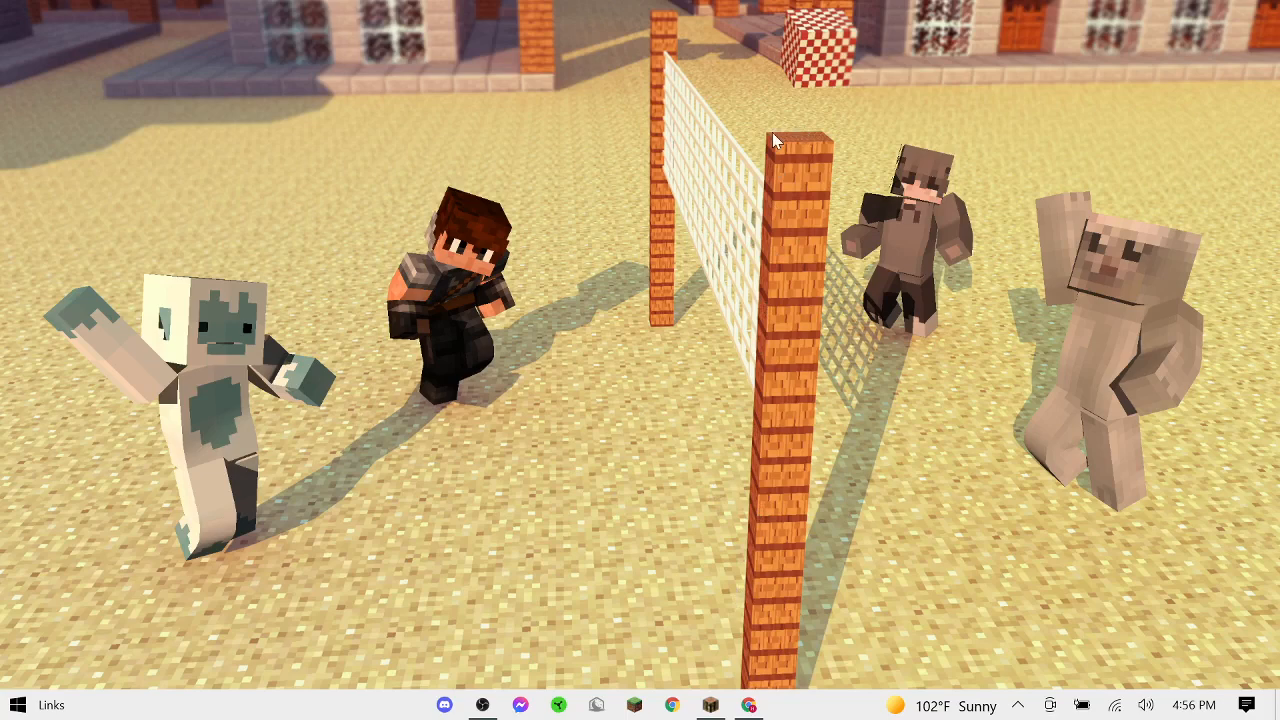
pyautogui.moveTo(752, 557)
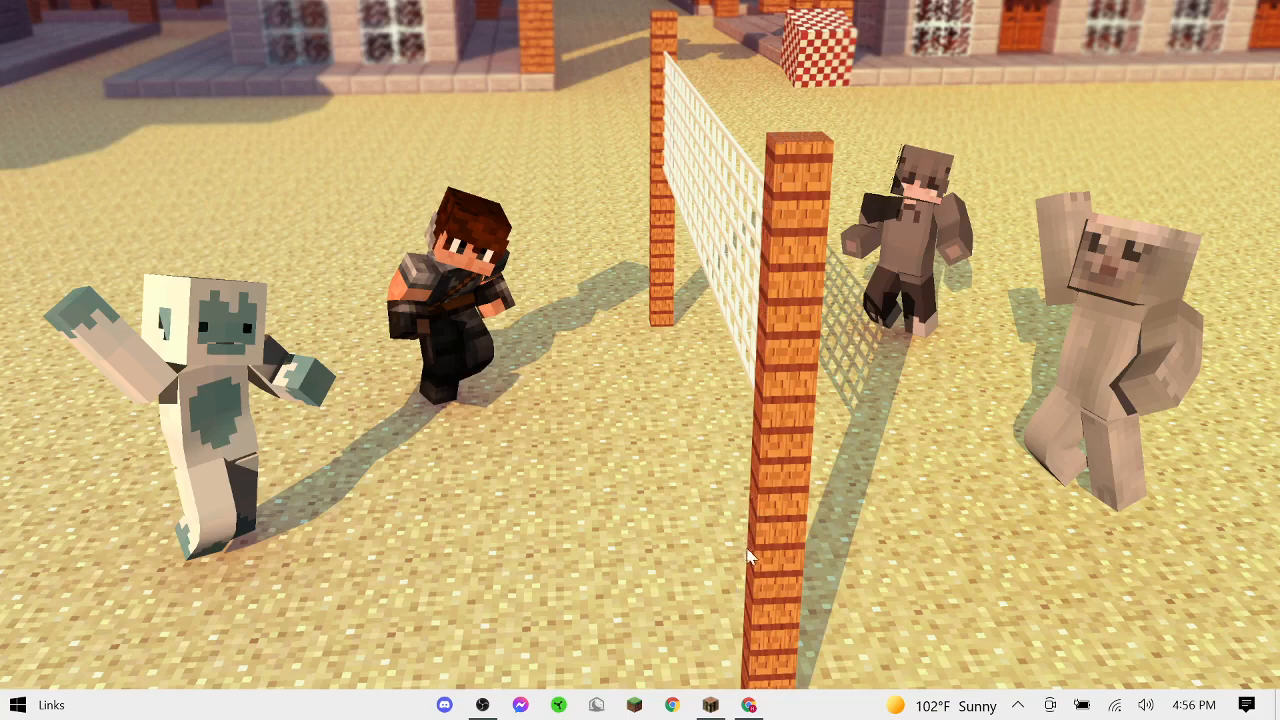
pyautogui.moveTo(752, 10)
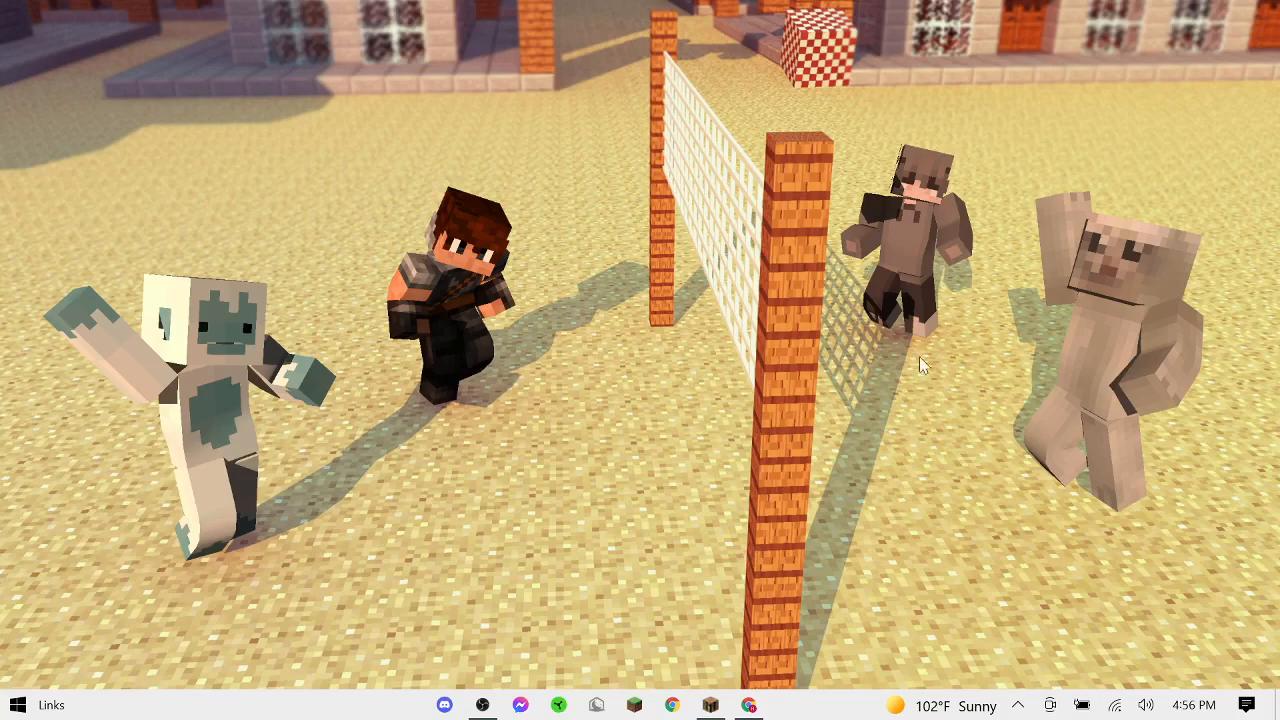
pyautogui.moveTo(920, 325)
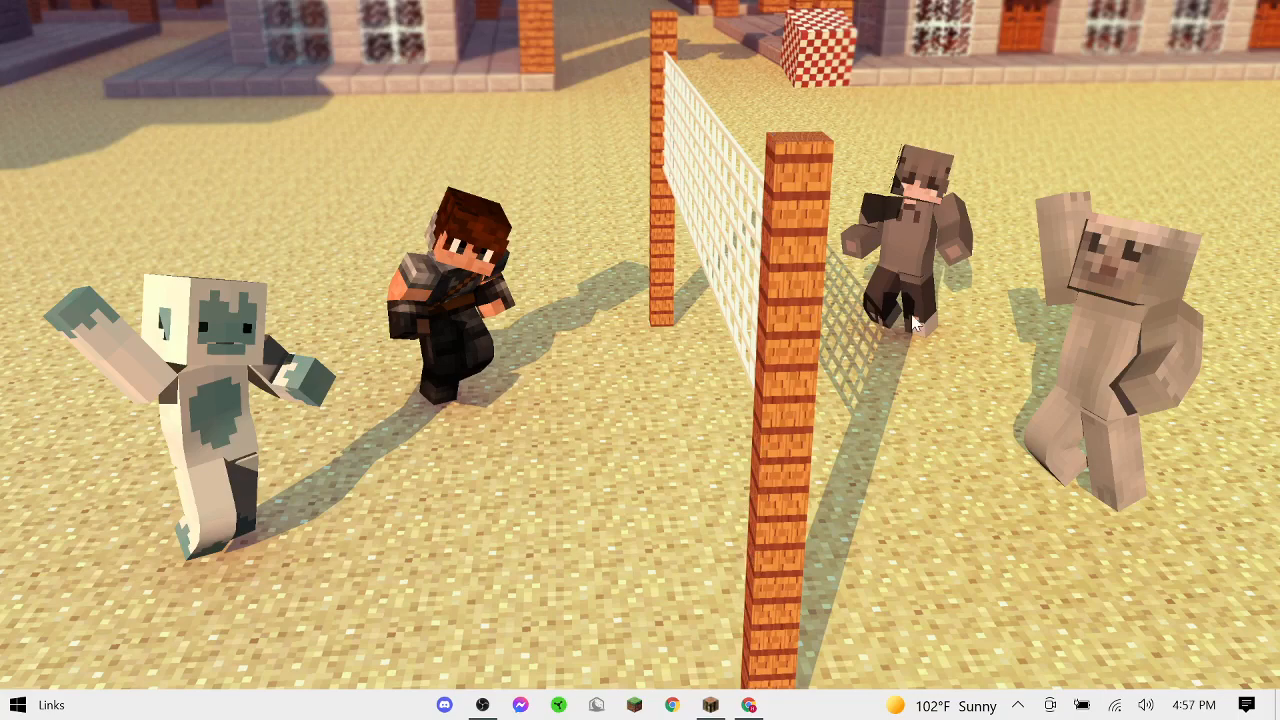